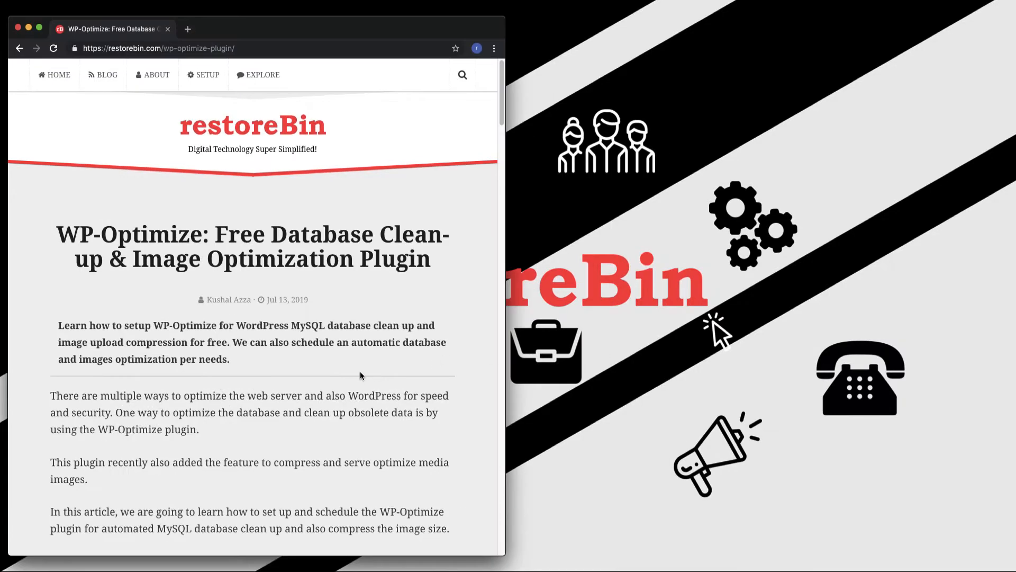
mouse_move(324, 357)
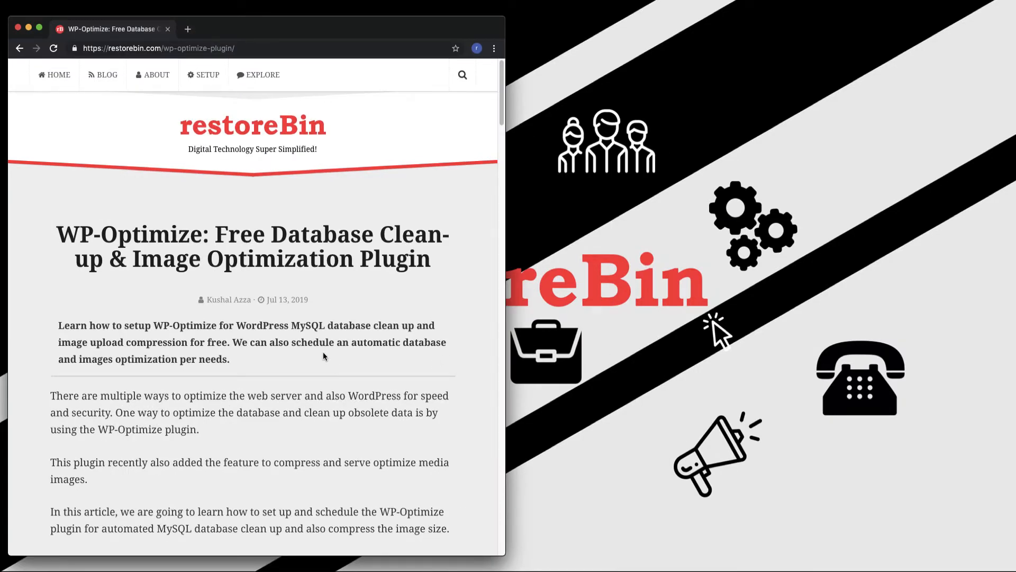
- Expand the WP-Optimize article's table of contents to list its section links
scroll(down, 3)
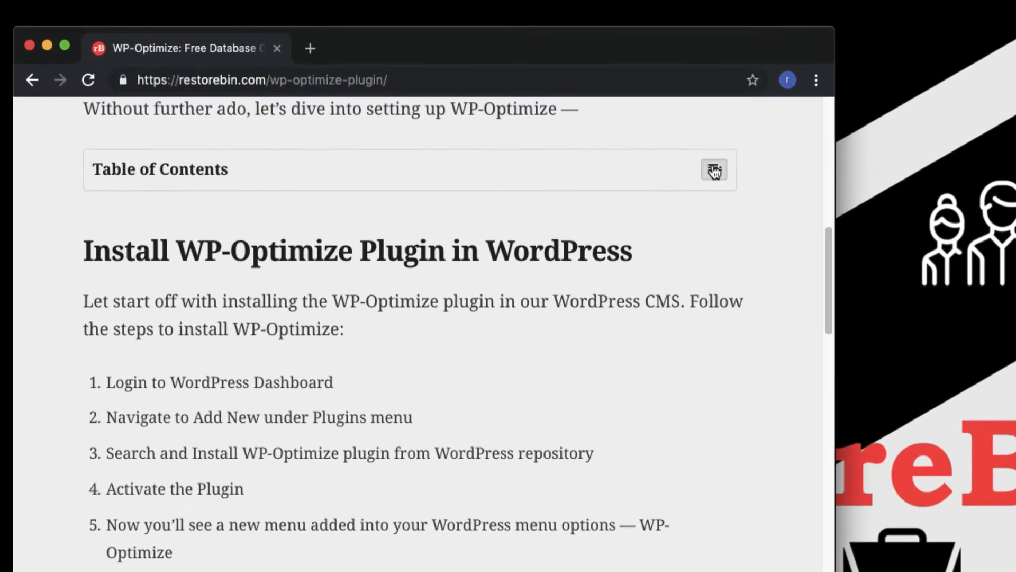
click(714, 170)
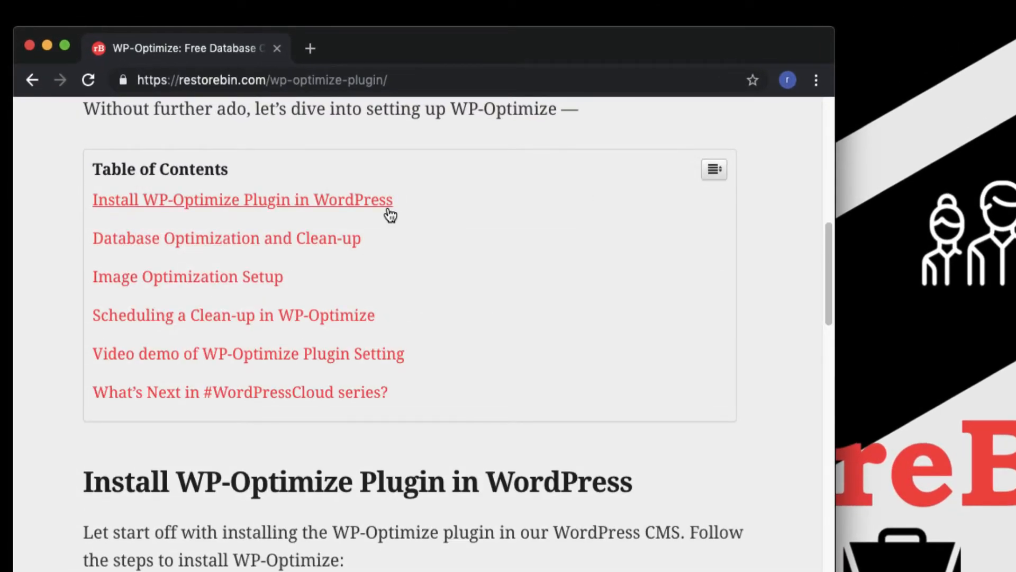
mouse_move(472, 245)
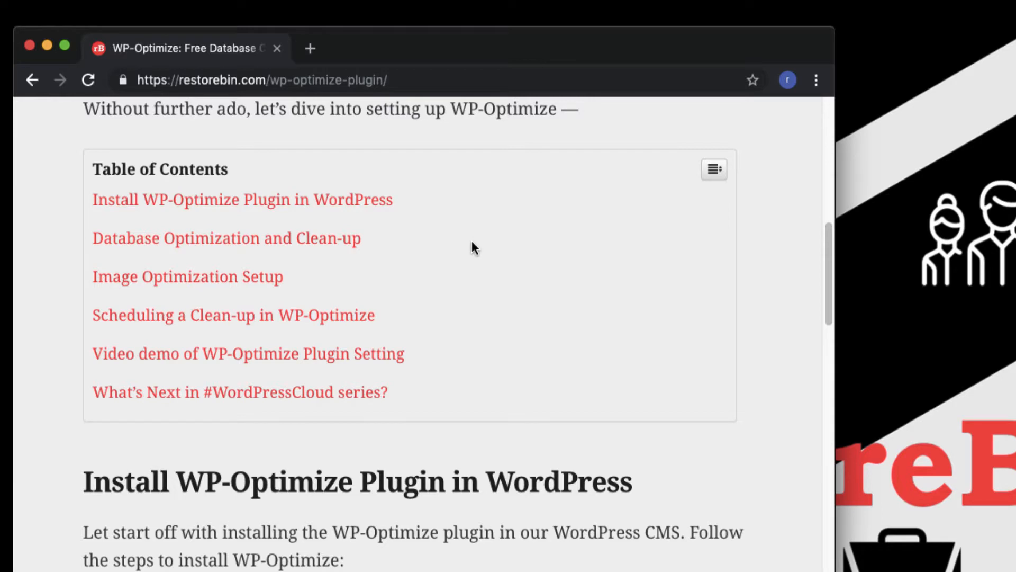
mouse_move(477, 259)
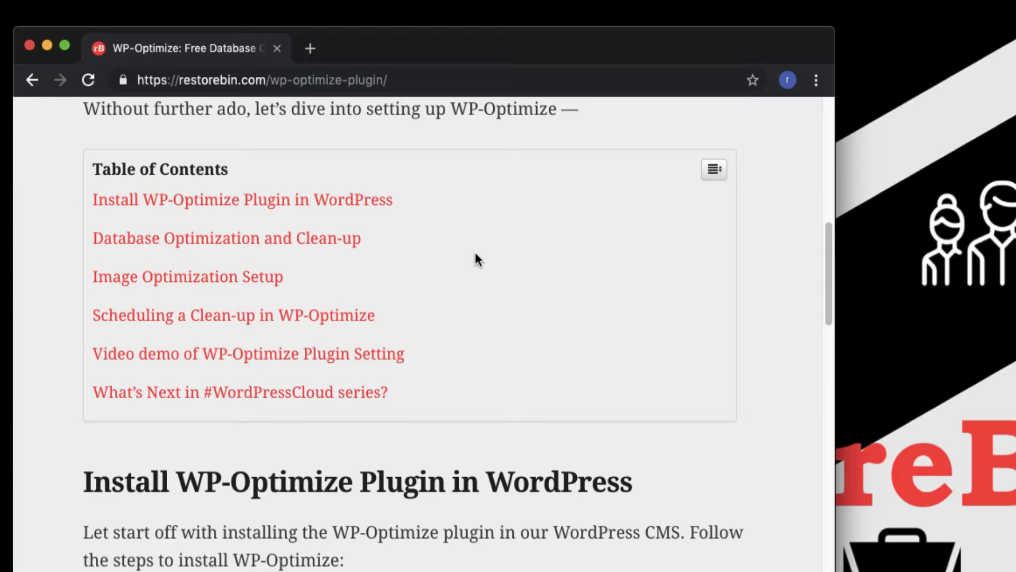
mouse_move(734, 180)
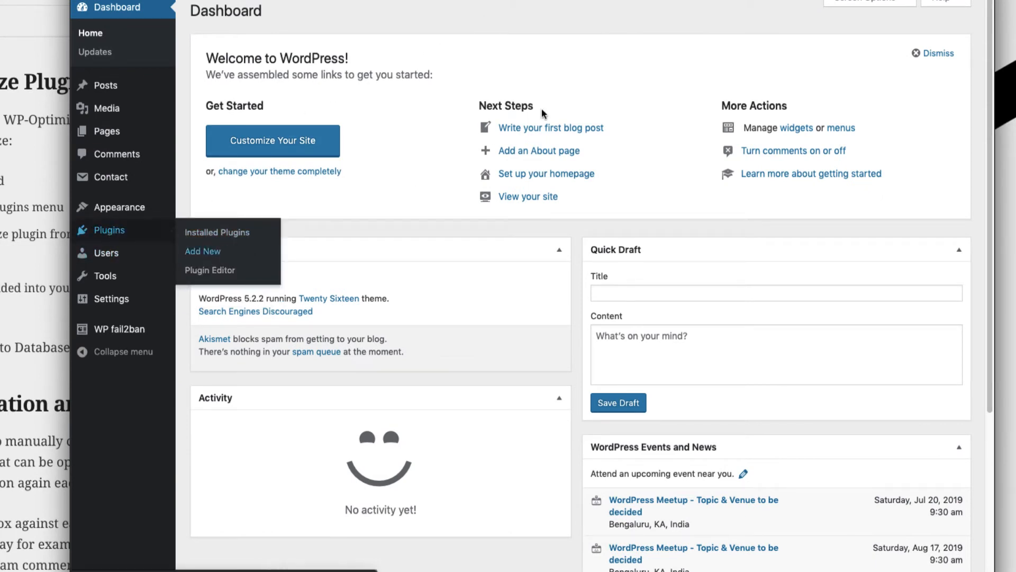
- Install and activate the WP-Optimize plugin from Plugins > Add New
click(202, 250)
text(wp-optimize)
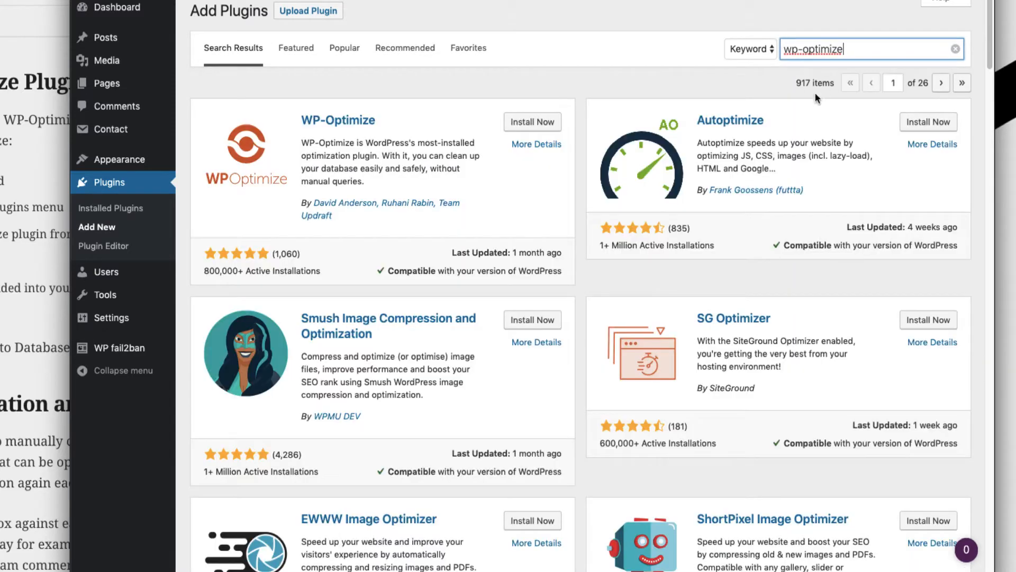
click(531, 122)
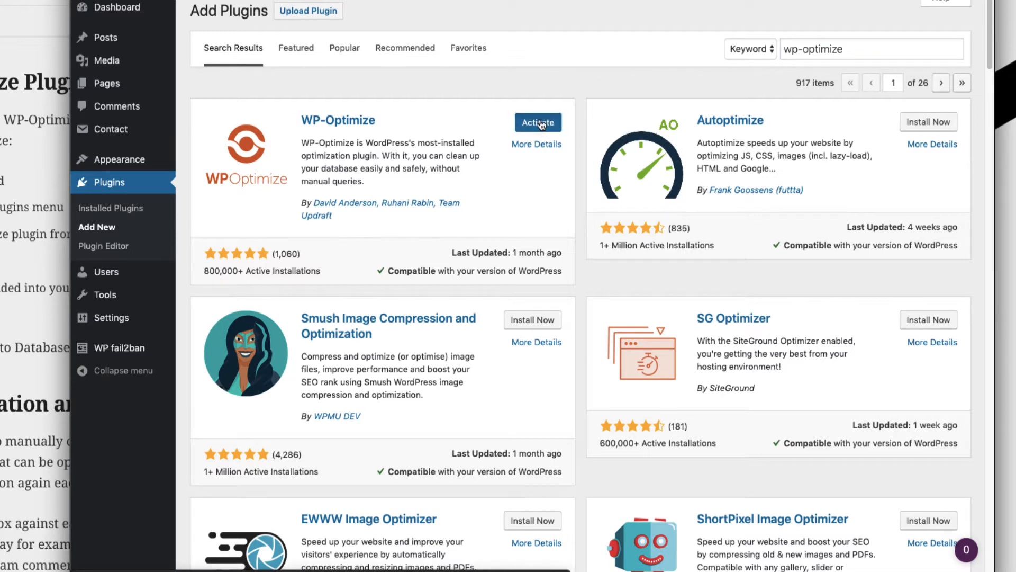
click(538, 122)
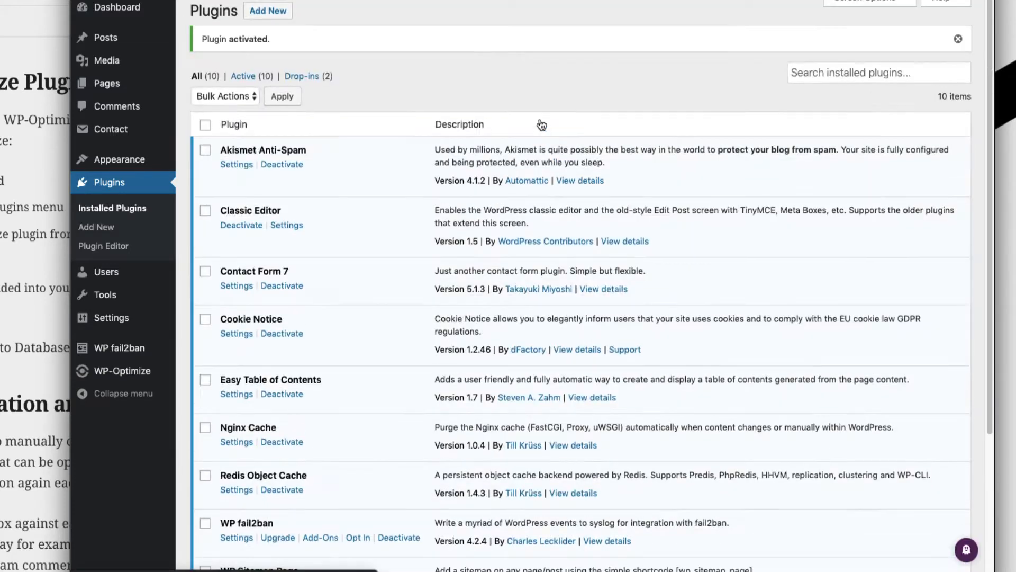
mouse_move(394, 152)
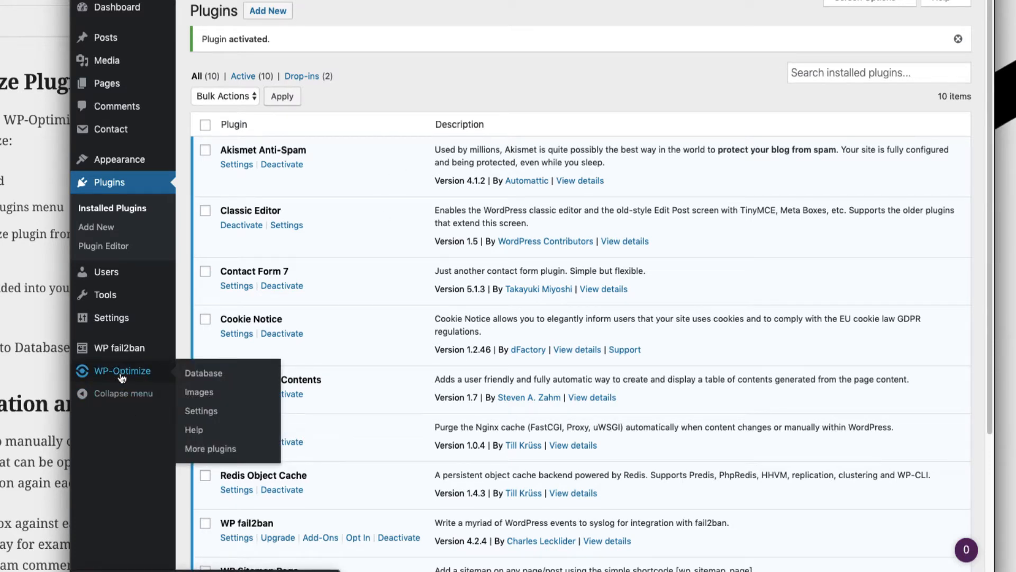
- Select all WP-Optimize database optimizations and run them until each reports completion
click(203, 373)
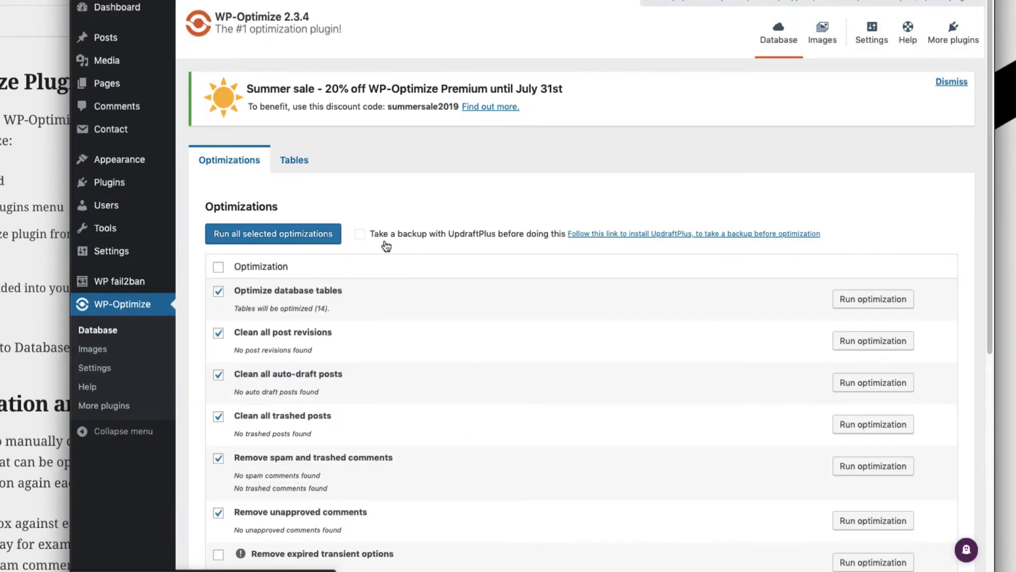
scroll(down, 3)
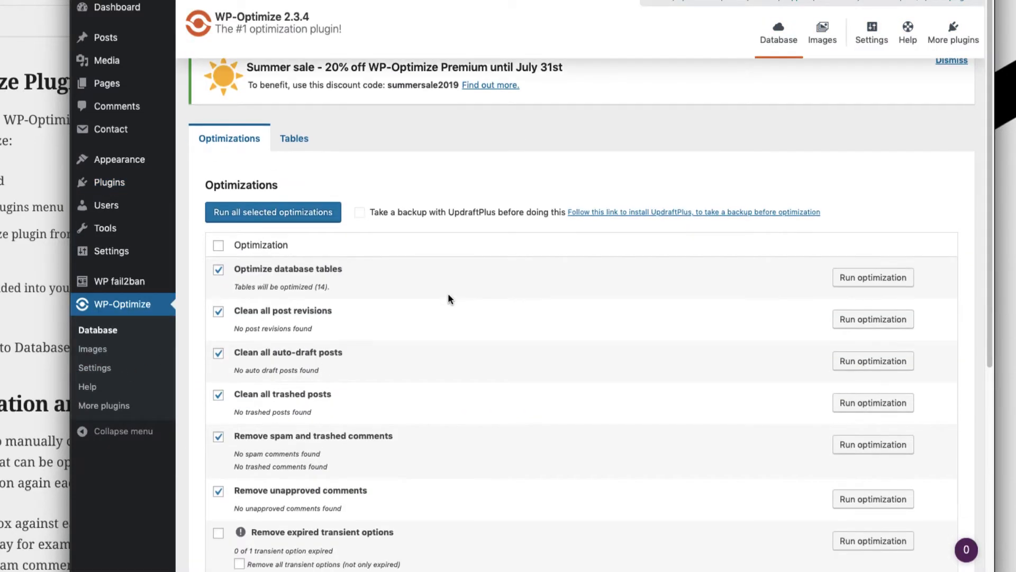
scroll(down, 3)
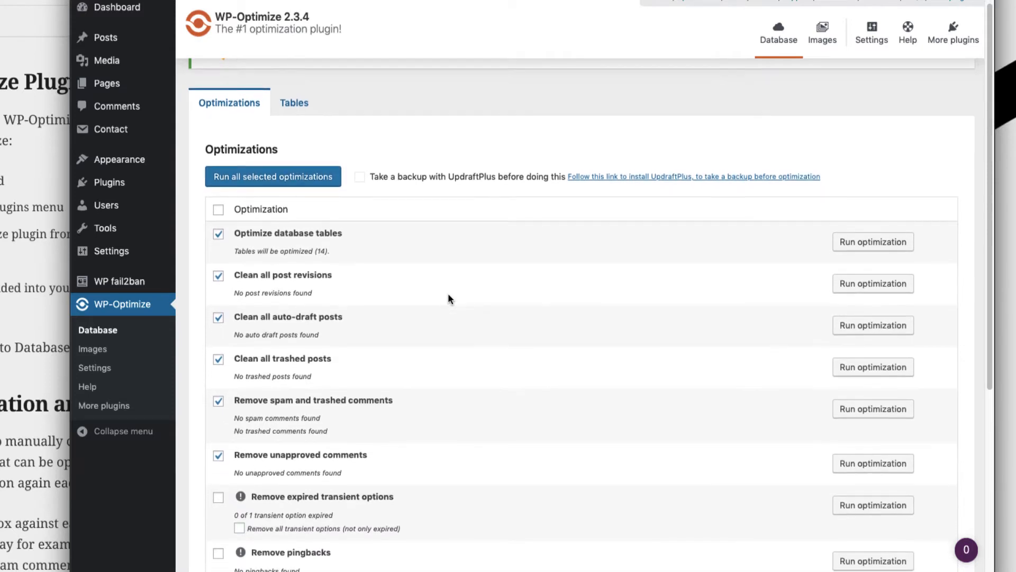
scroll(down, 3)
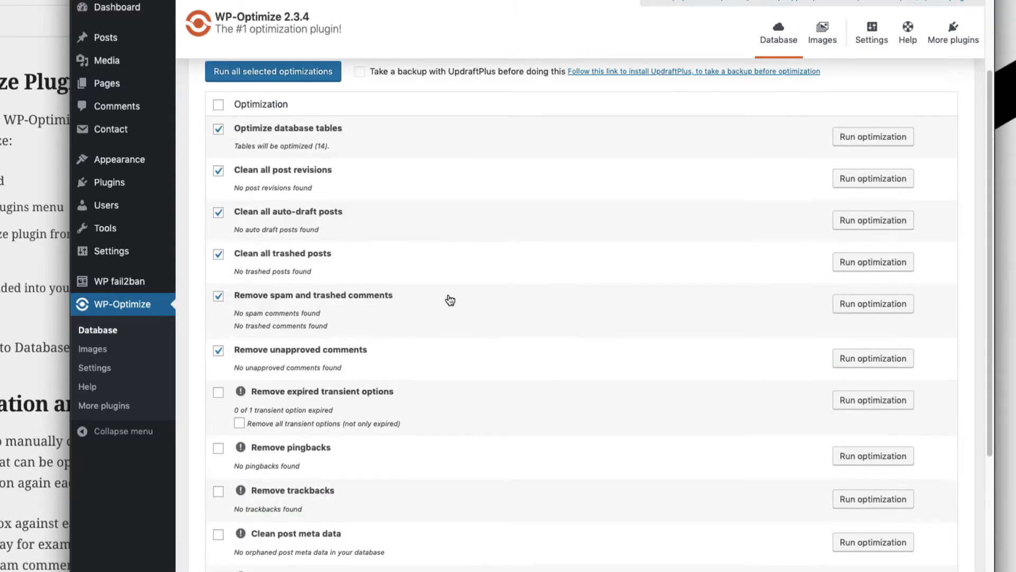
scroll(down, 3)
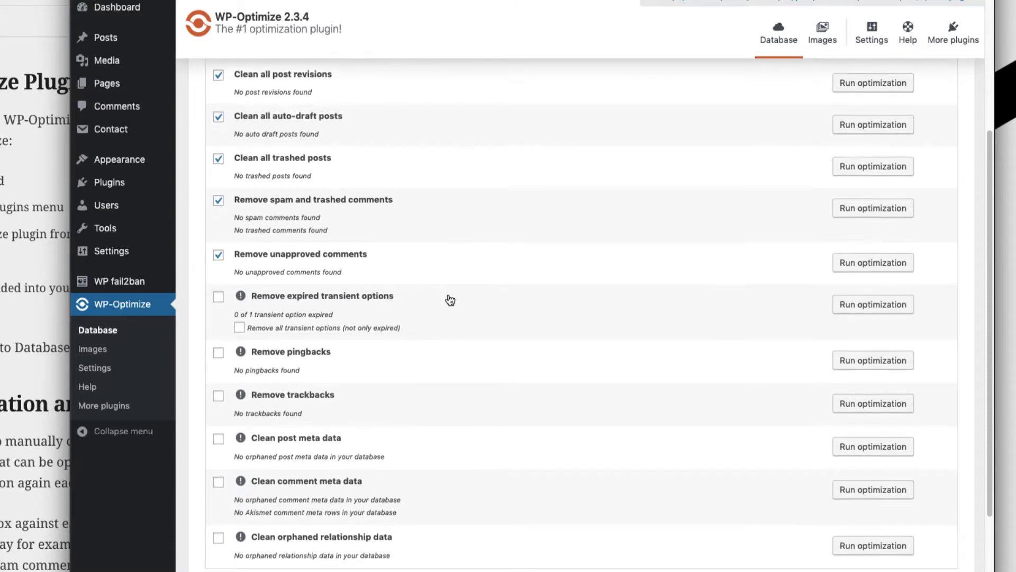
scroll(up, 3)
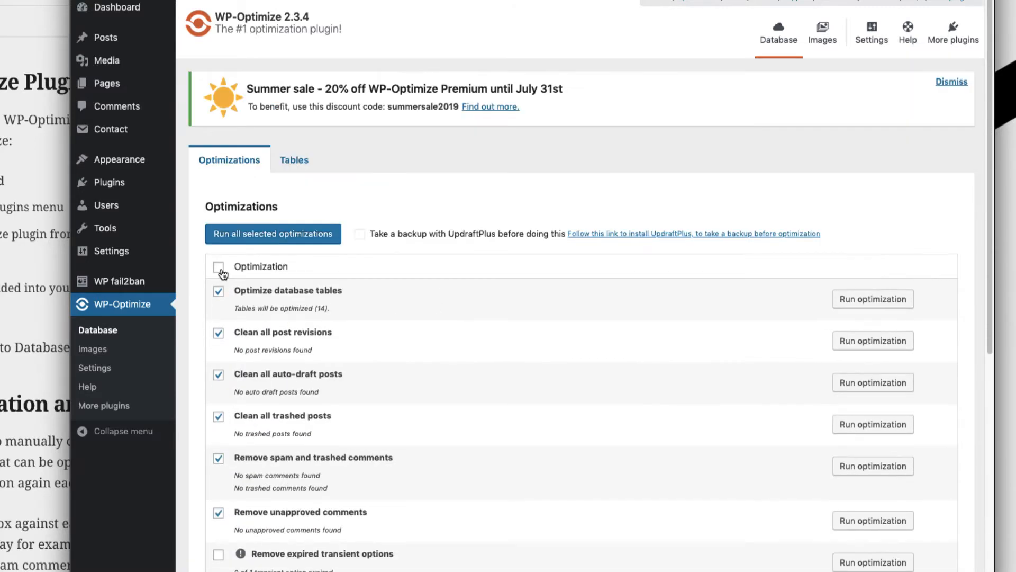
click(219, 267)
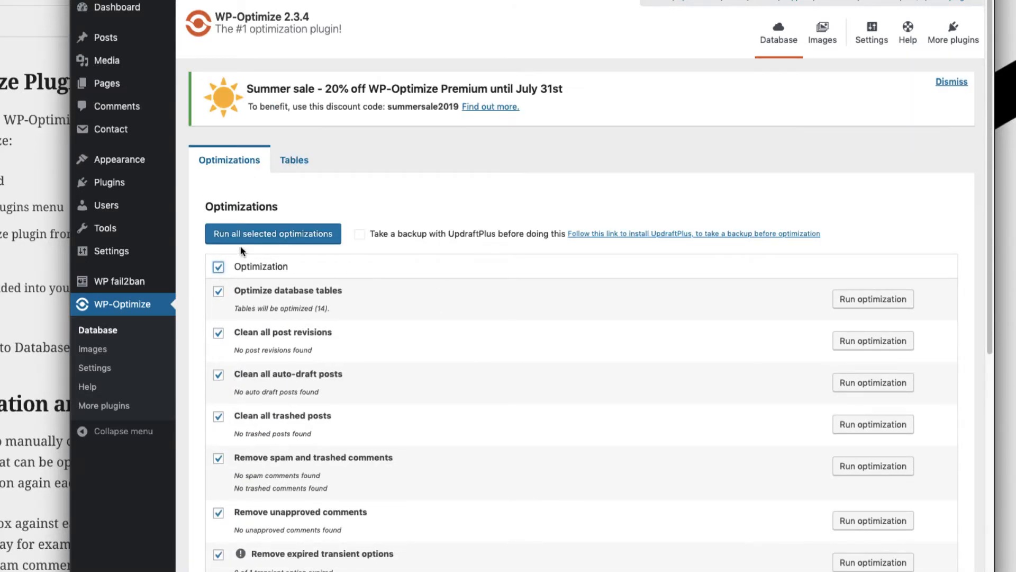
click(272, 233)
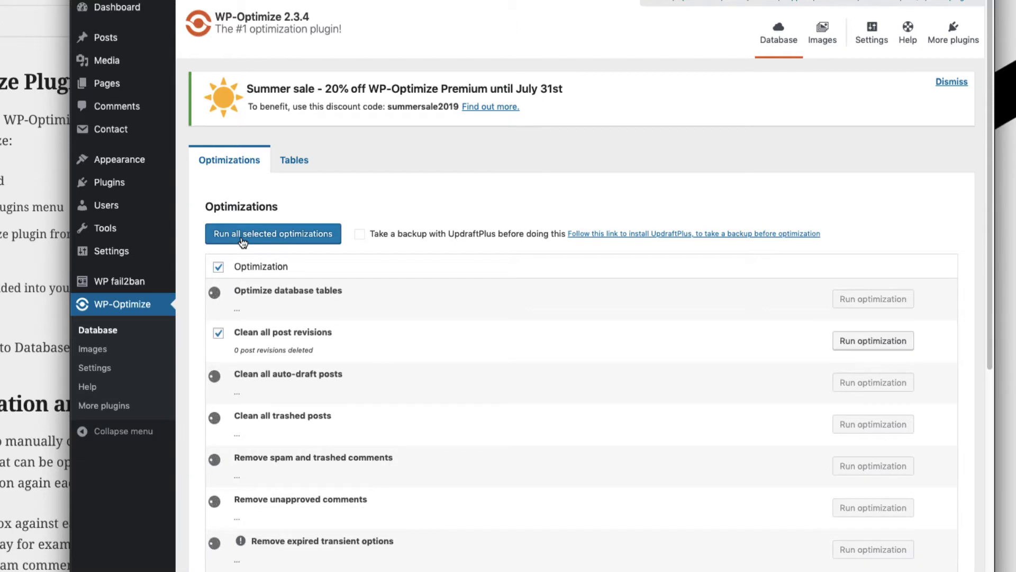
click(218, 374)
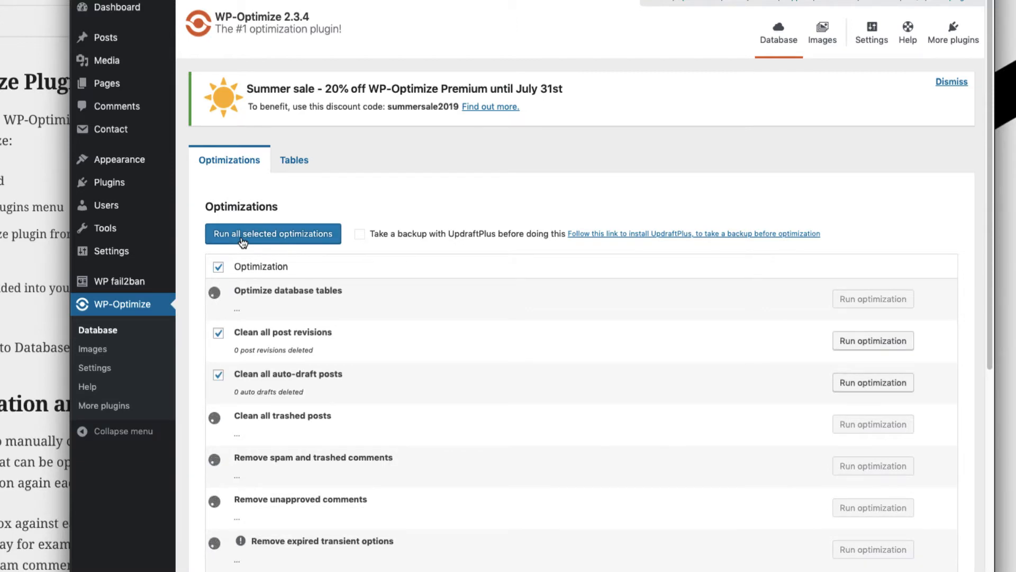
click(272, 232)
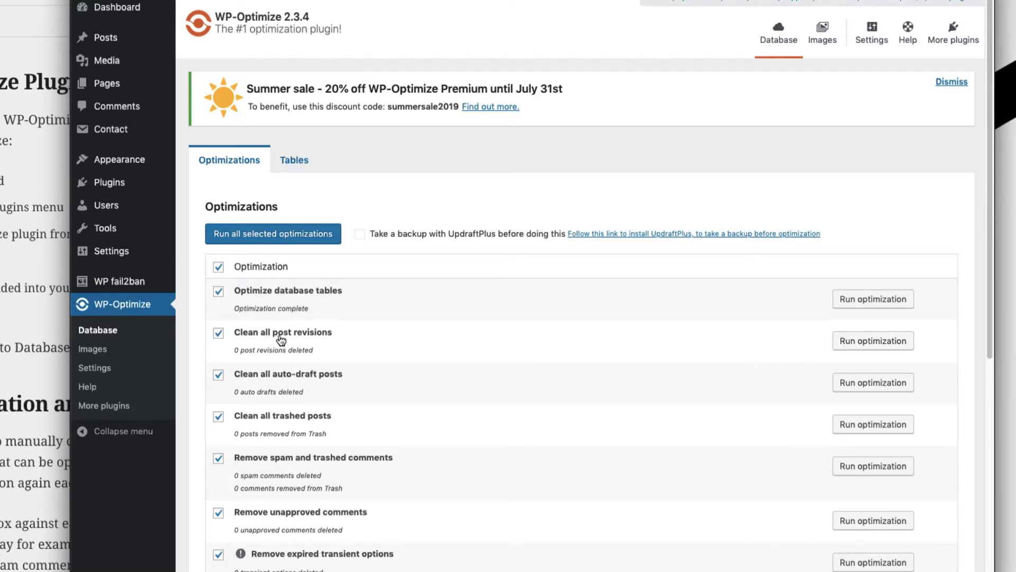
mouse_move(294, 160)
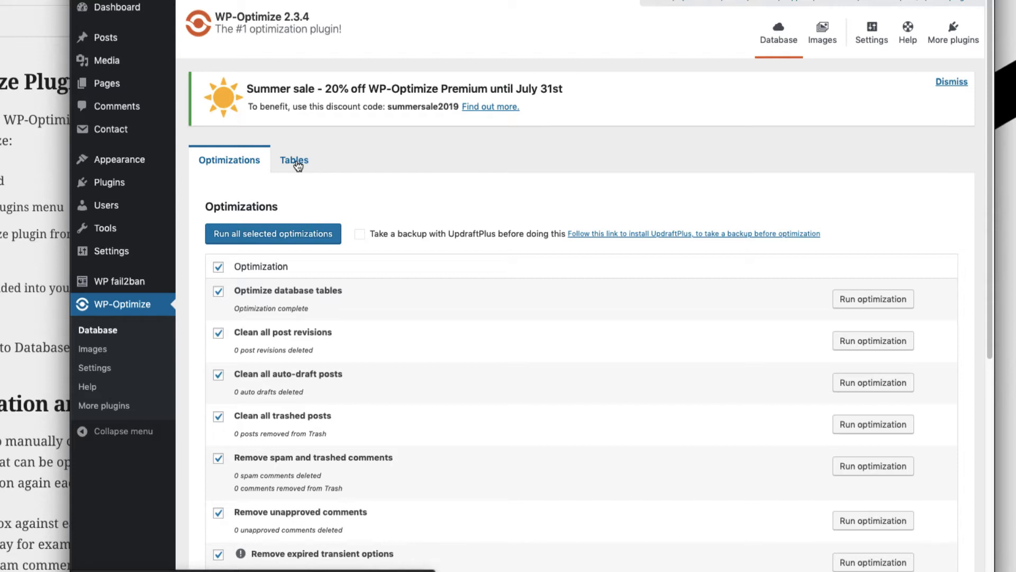
click(293, 160)
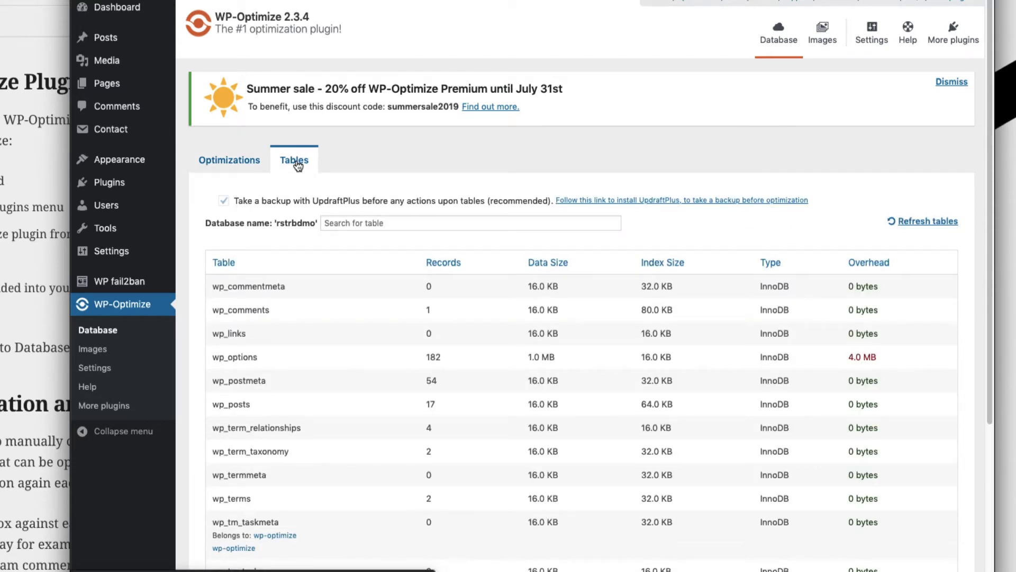
scroll(down, 3)
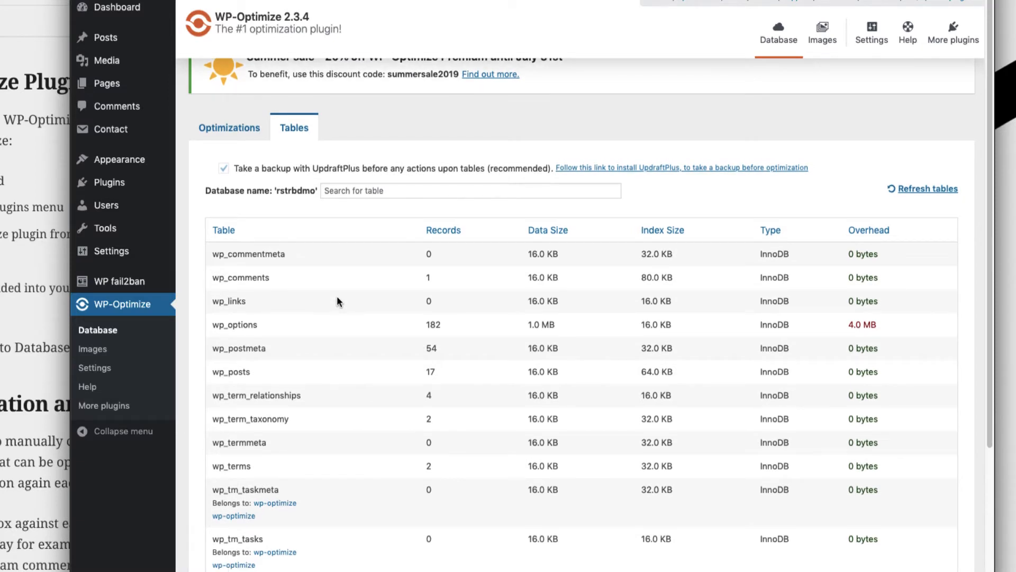
scroll(down, 3)
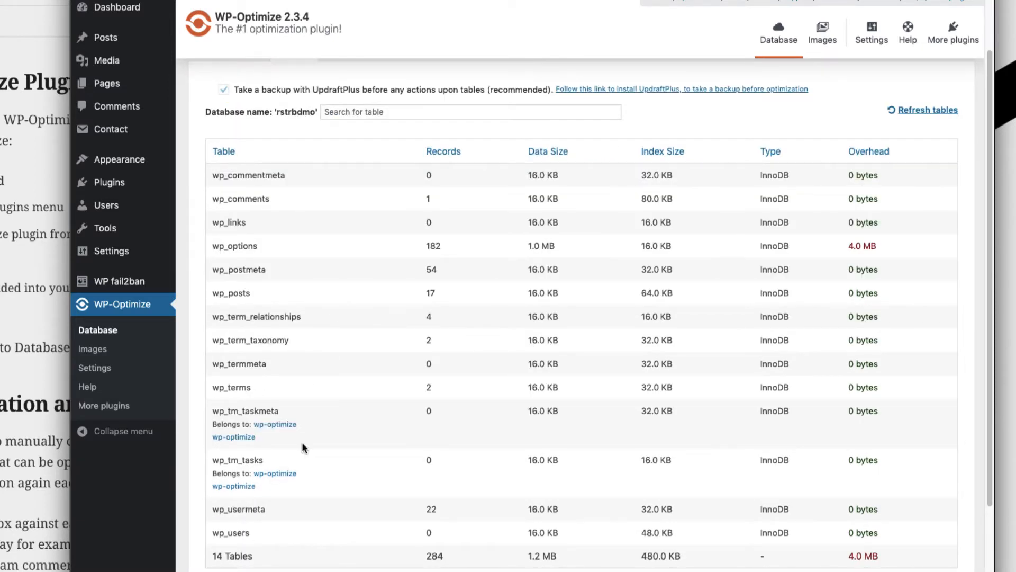
mouse_move(253, 454)
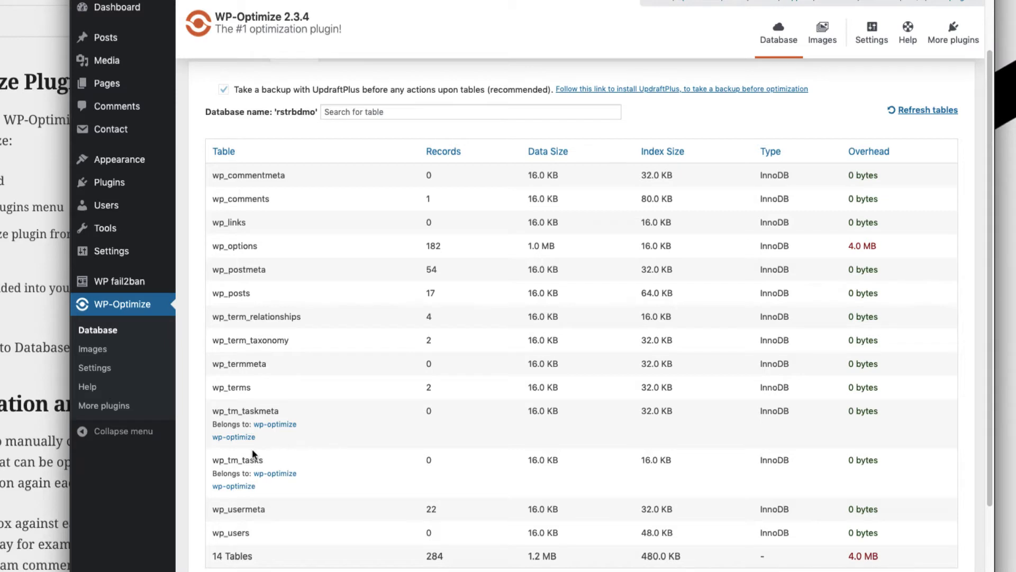
mouse_move(309, 438)
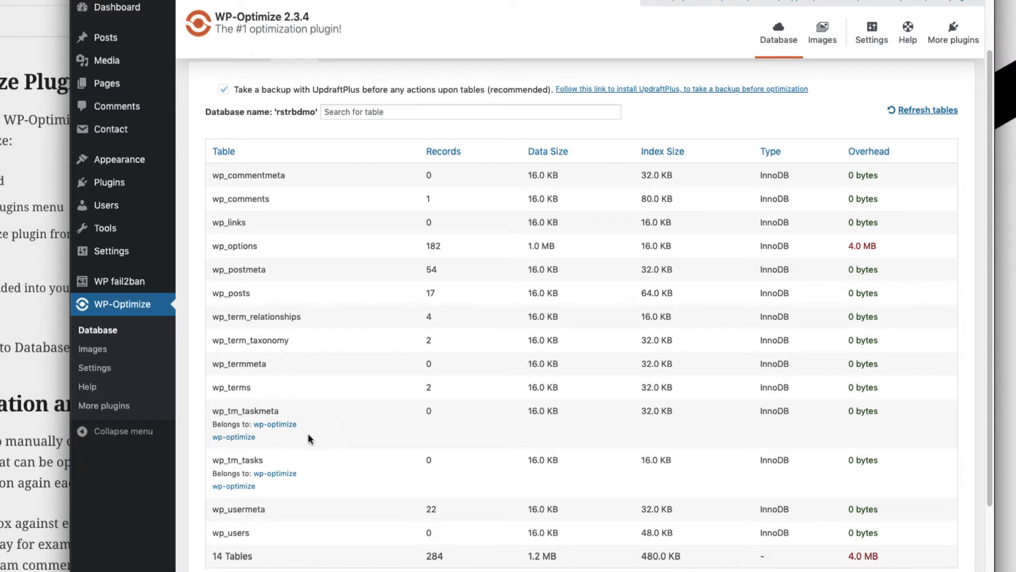
scroll(down, 3)
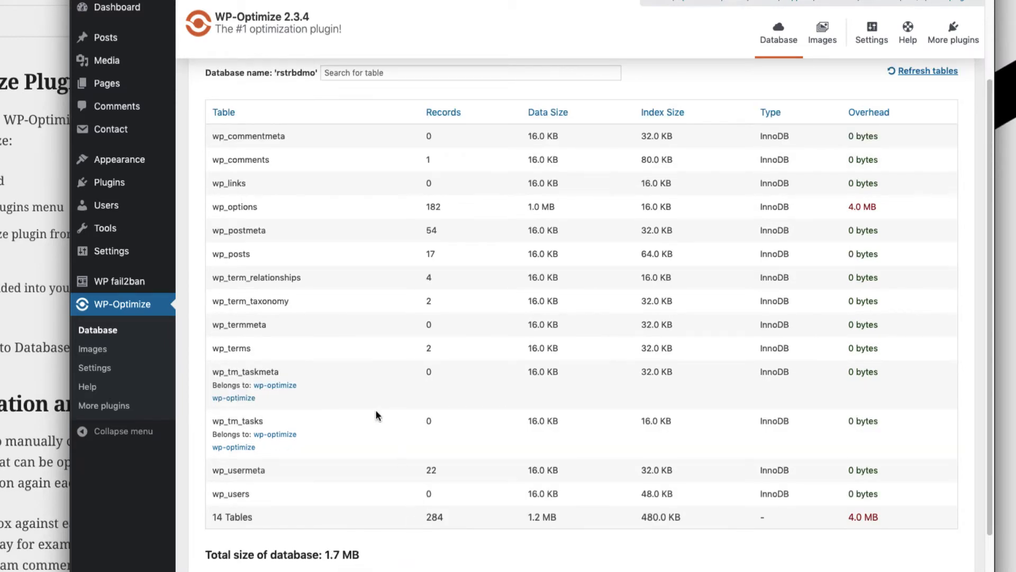
mouse_move(355, 210)
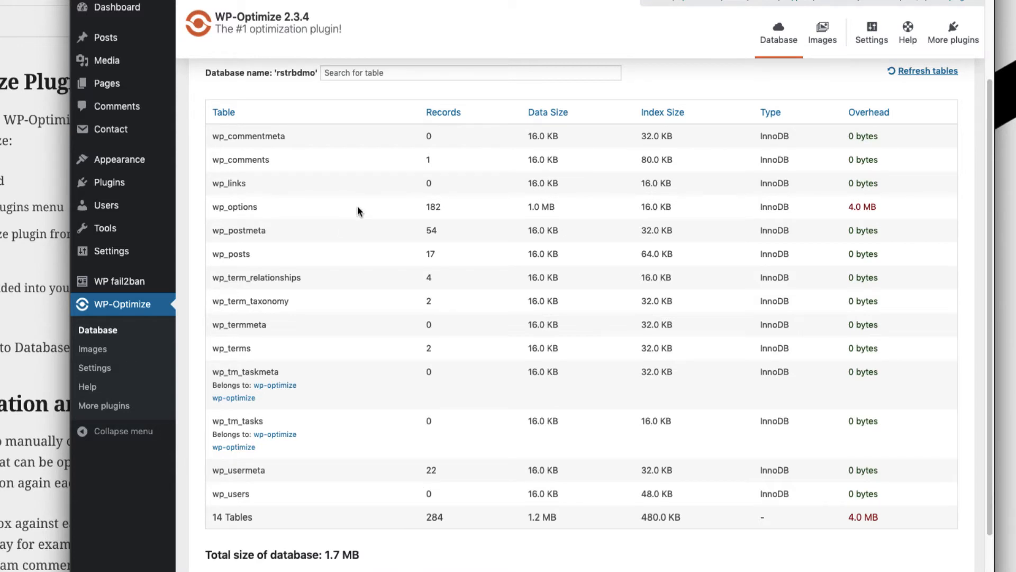
mouse_move(639, 143)
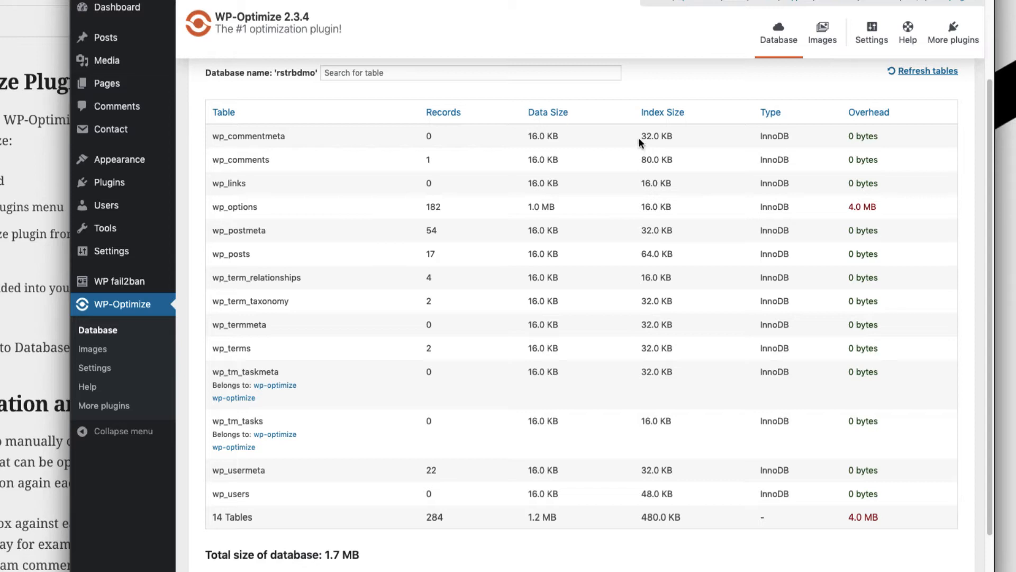
mouse_move(672, 358)
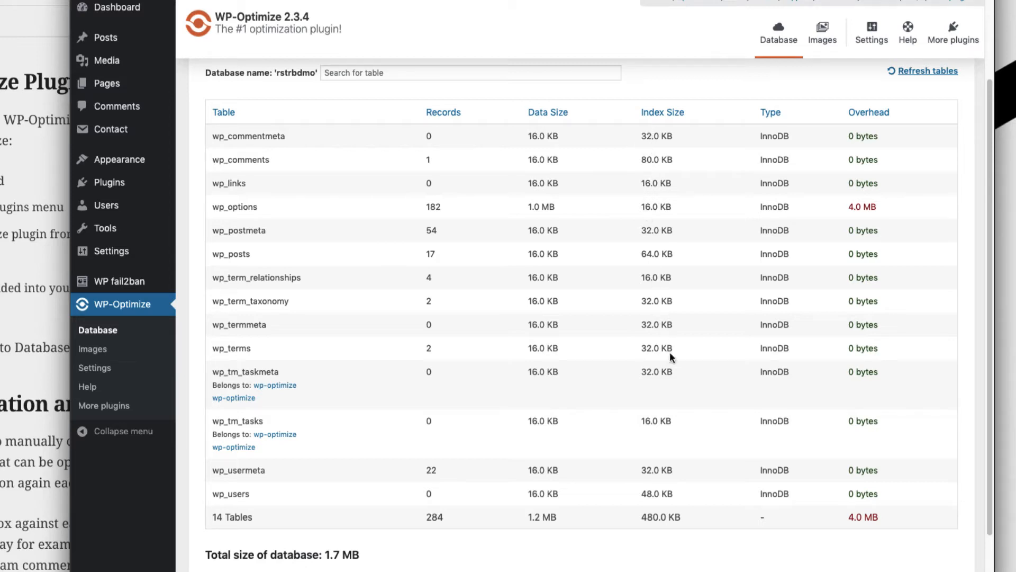
mouse_move(532, 529)
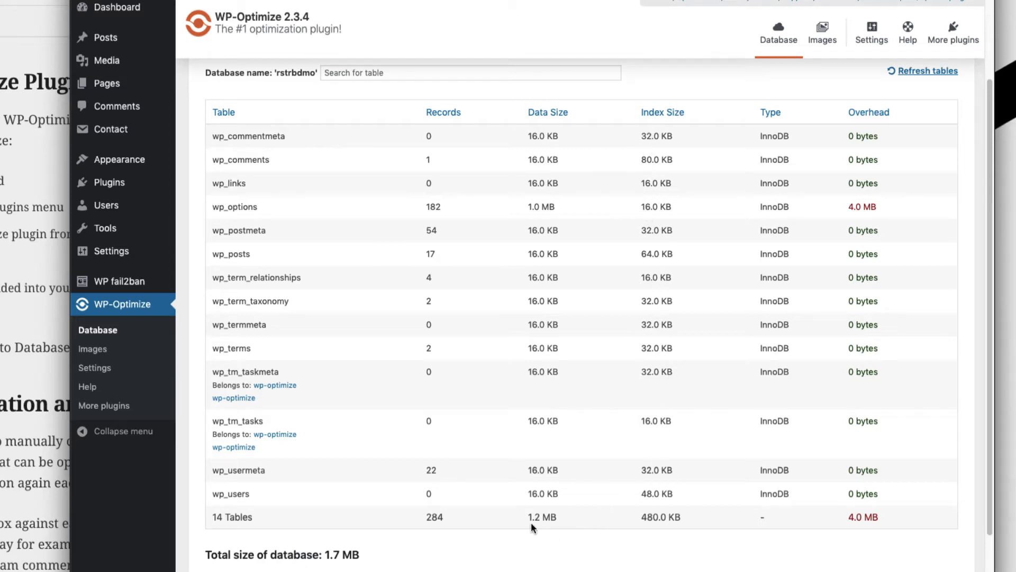
mouse_move(544, 518)
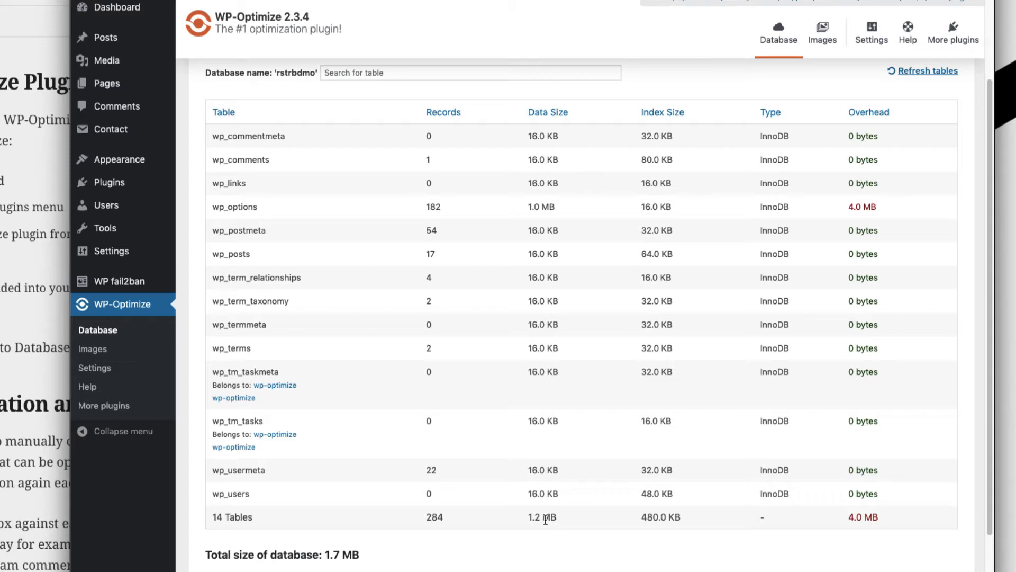
mouse_move(529, 115)
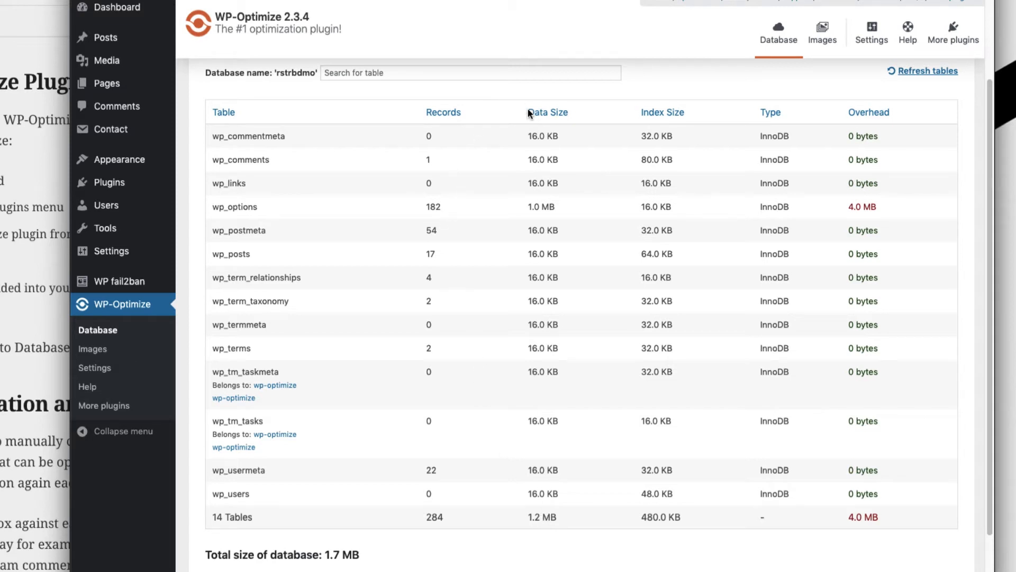
mouse_move(218, 218)
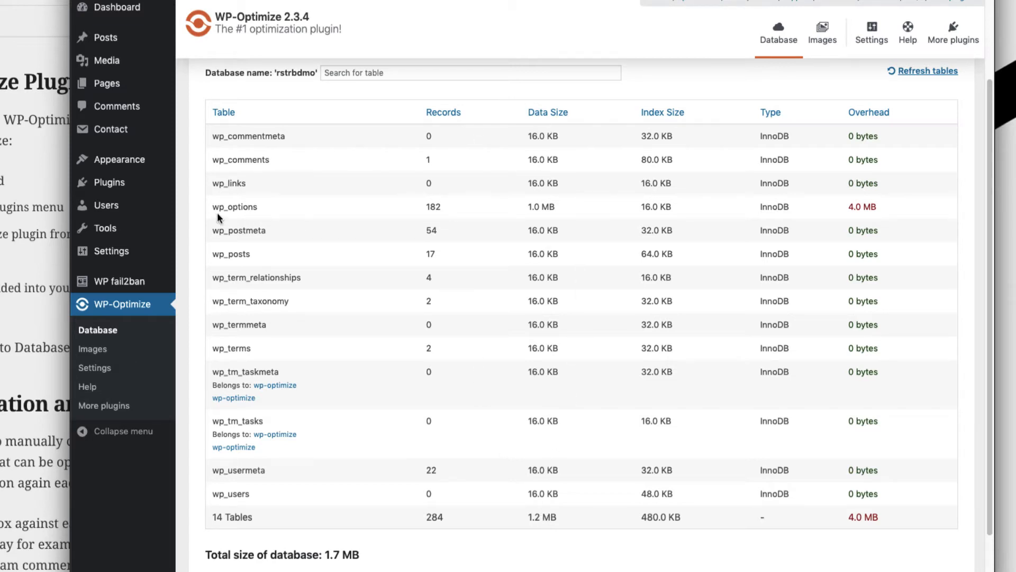
mouse_move(543, 211)
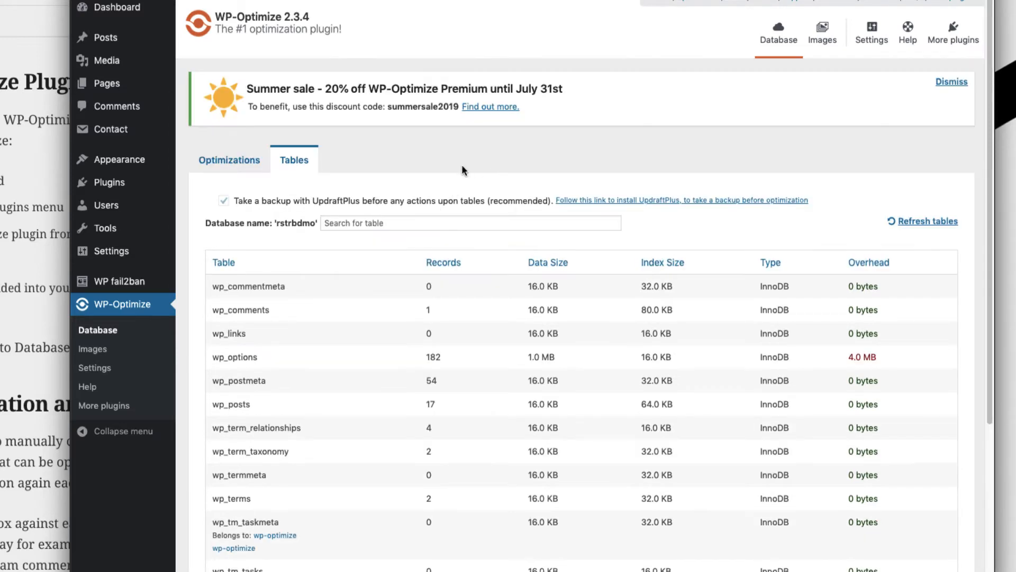
- Return to the optimizations list and go to the Images compression page
click(228, 160)
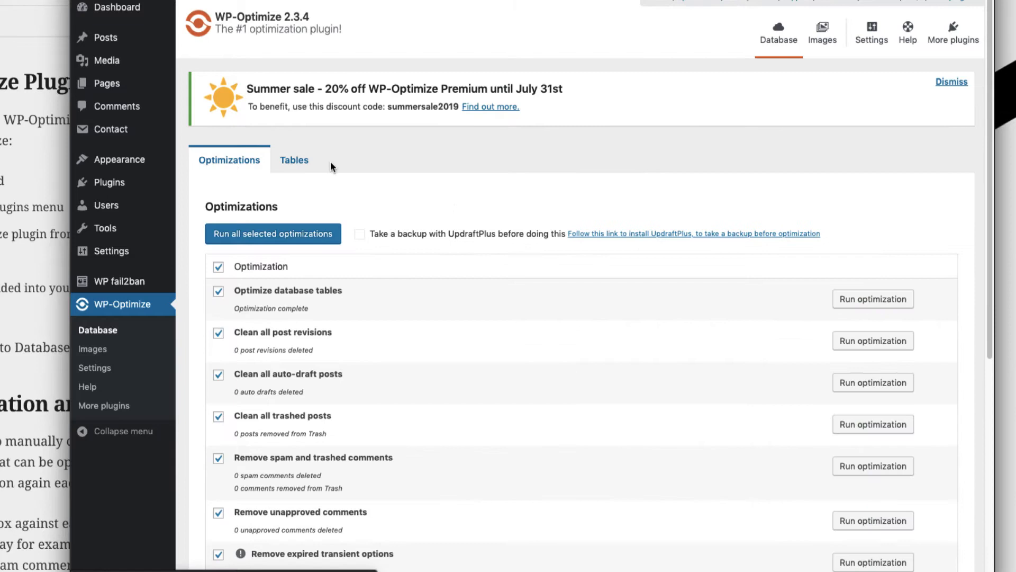
mouse_move(407, 191)
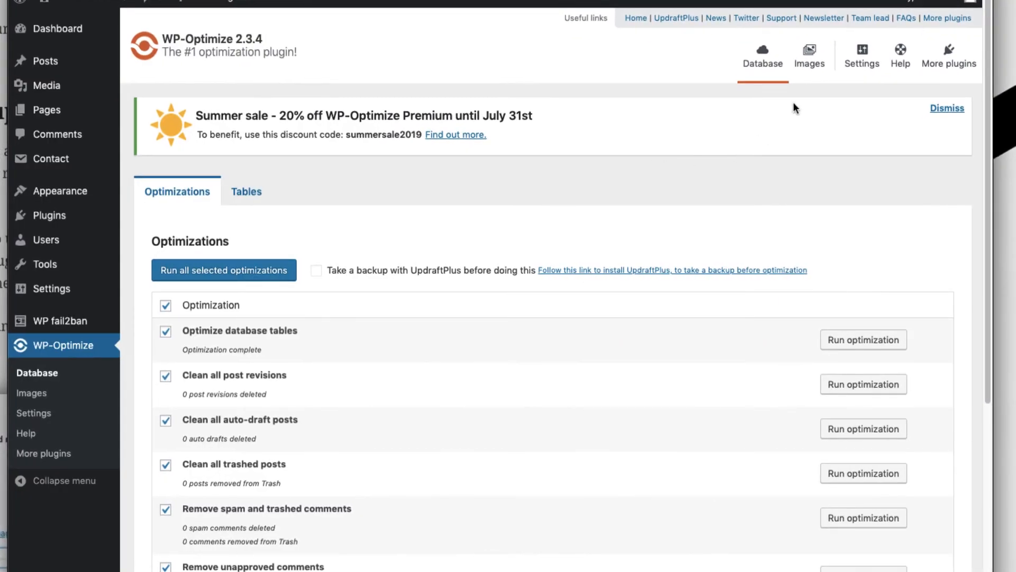
click(809, 55)
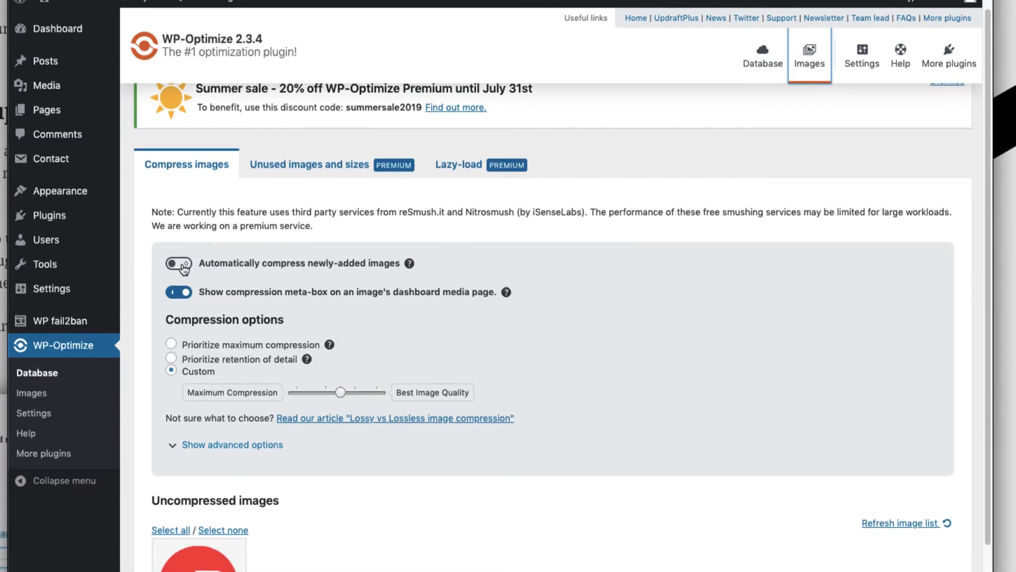
- Enable automatic compression of new images, try the Custom level, settle on prioritizing retention of detail
click(177, 263)
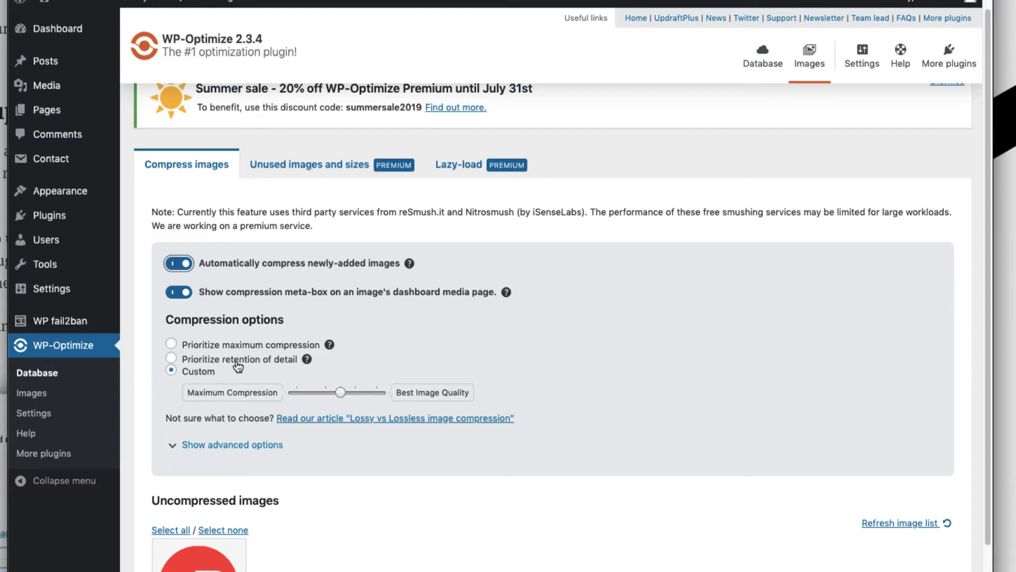
click(172, 359)
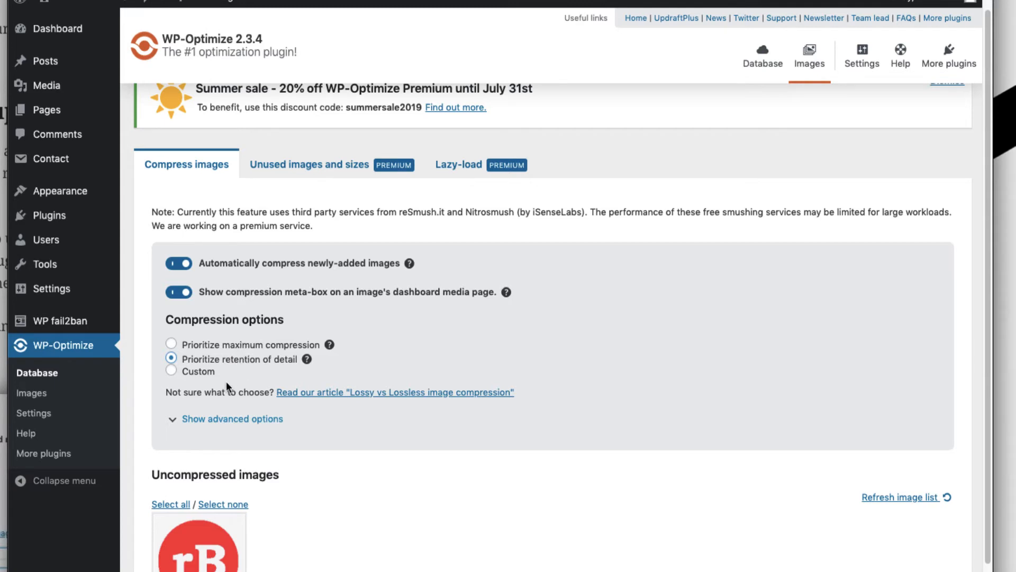
click(172, 371)
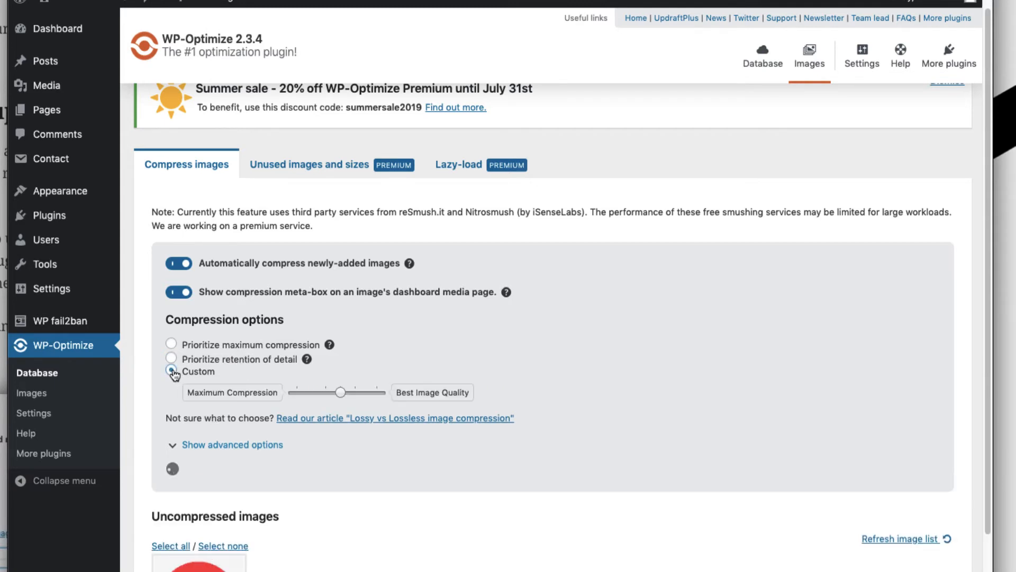
click(171, 370)
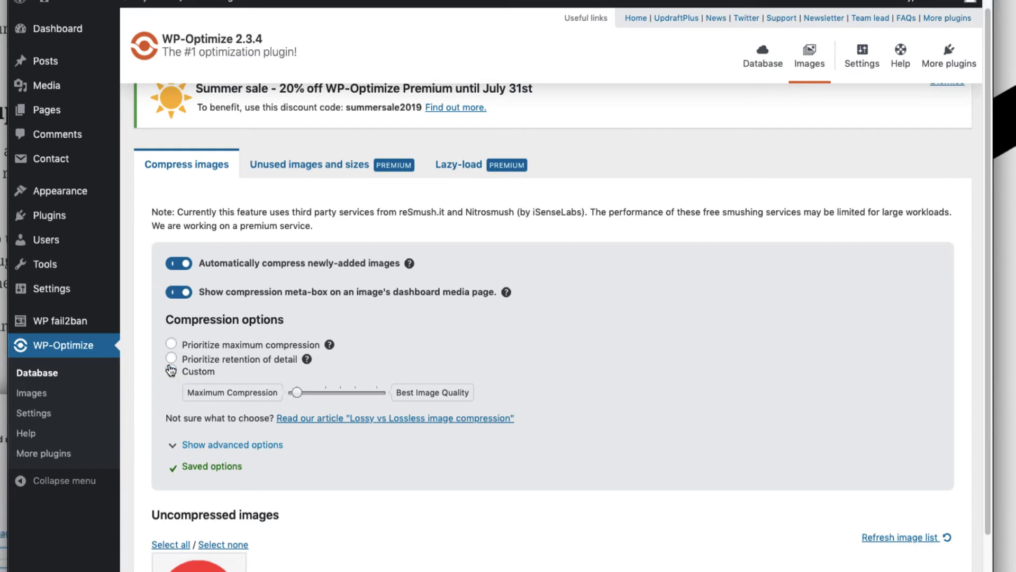
click(232, 444)
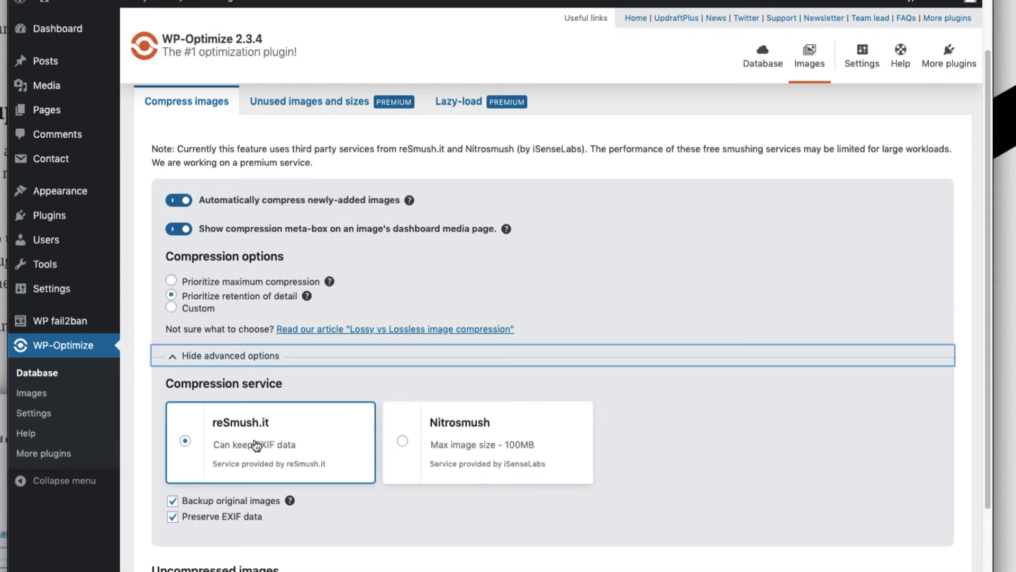
mouse_move(457, 441)
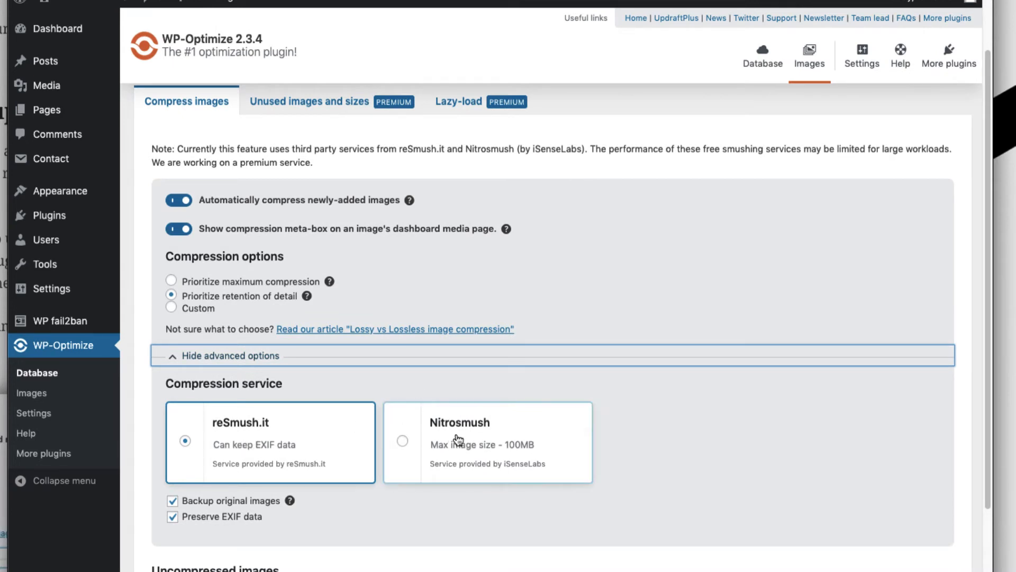
mouse_move(302, 455)
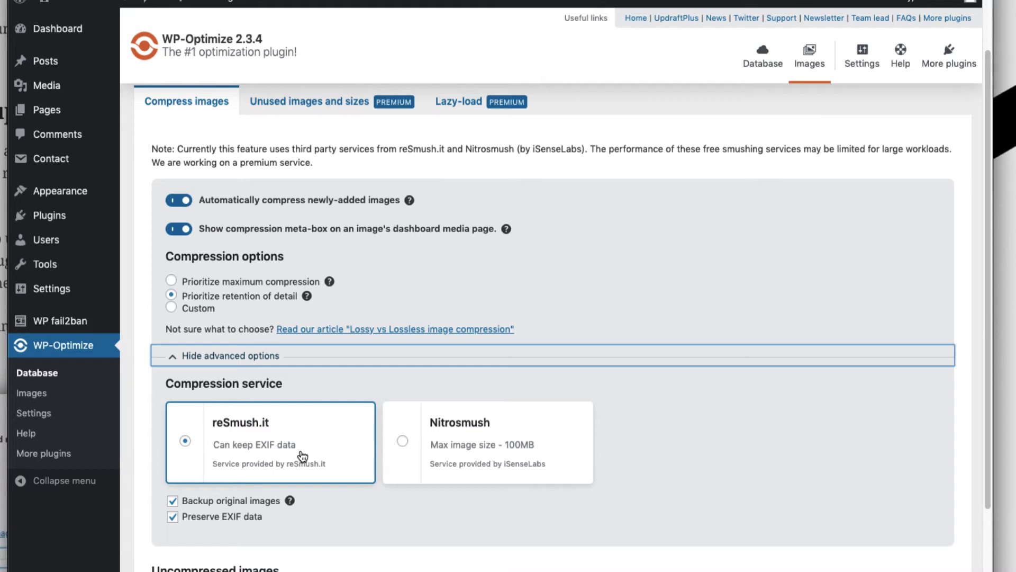
- Review advanced options: reSmush.it service, original-image backup and EXIF preservation kept on
scroll(down, 3)
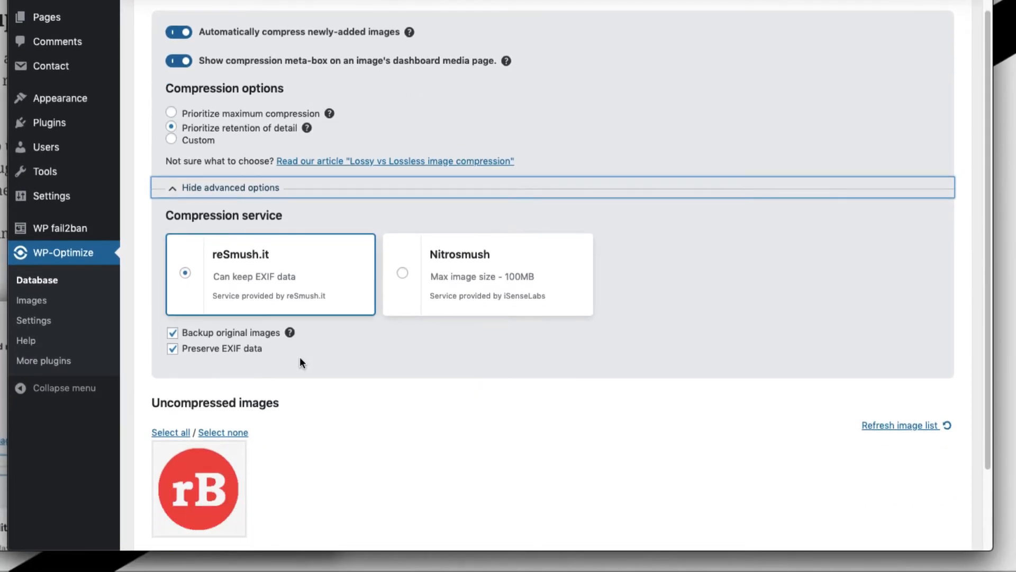
mouse_move(290, 332)
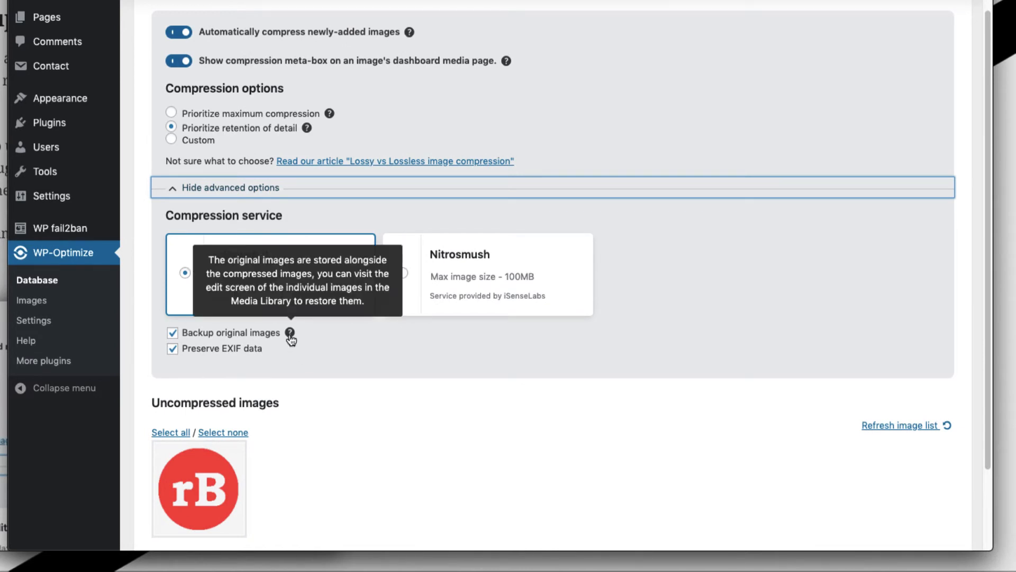
mouse_move(308, 351)
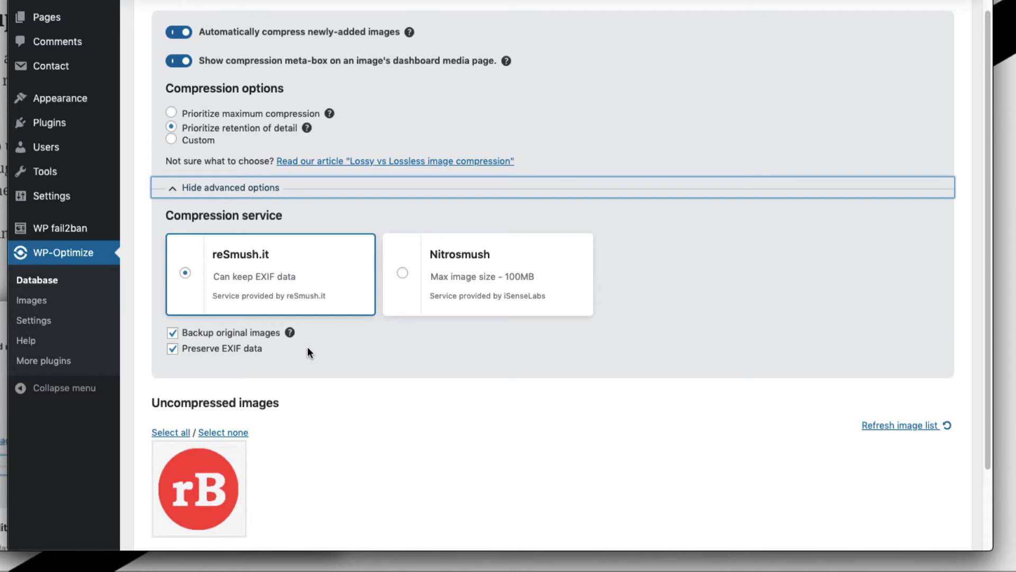
- Compress the remaining uncompressed image via reSmush.it and dismiss the finished progress window
scroll(down, 3)
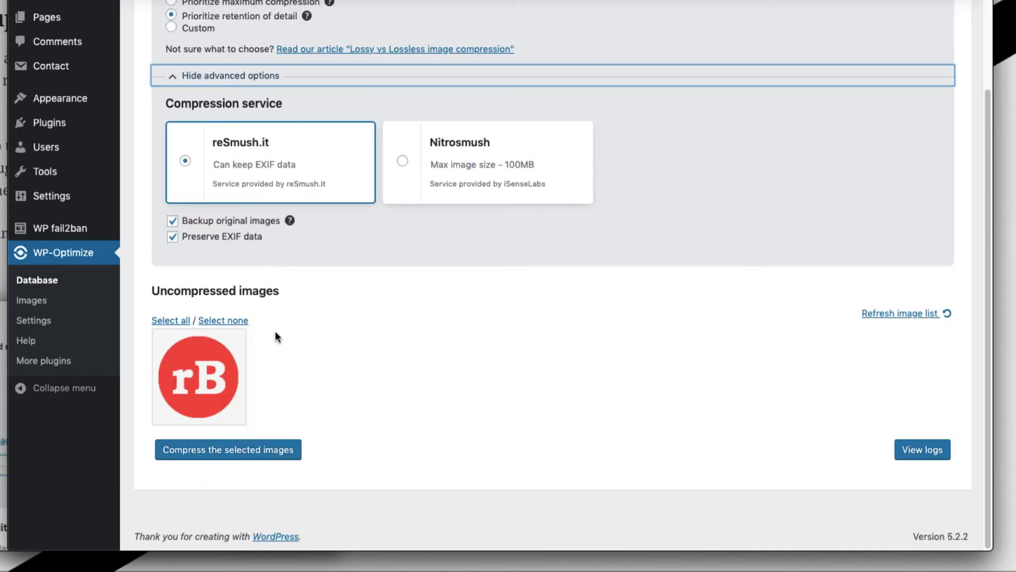
mouse_move(532, 321)
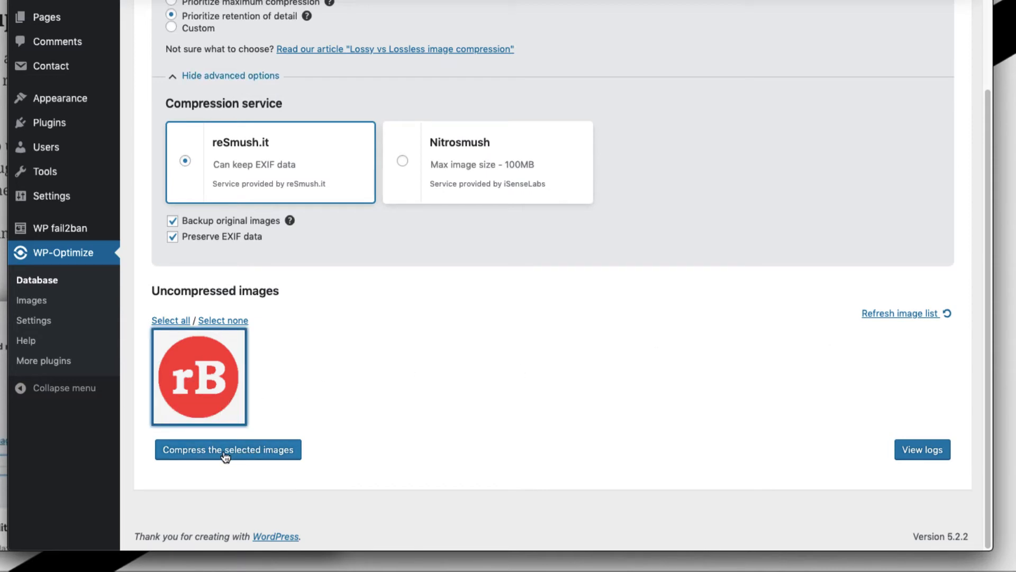
click(228, 448)
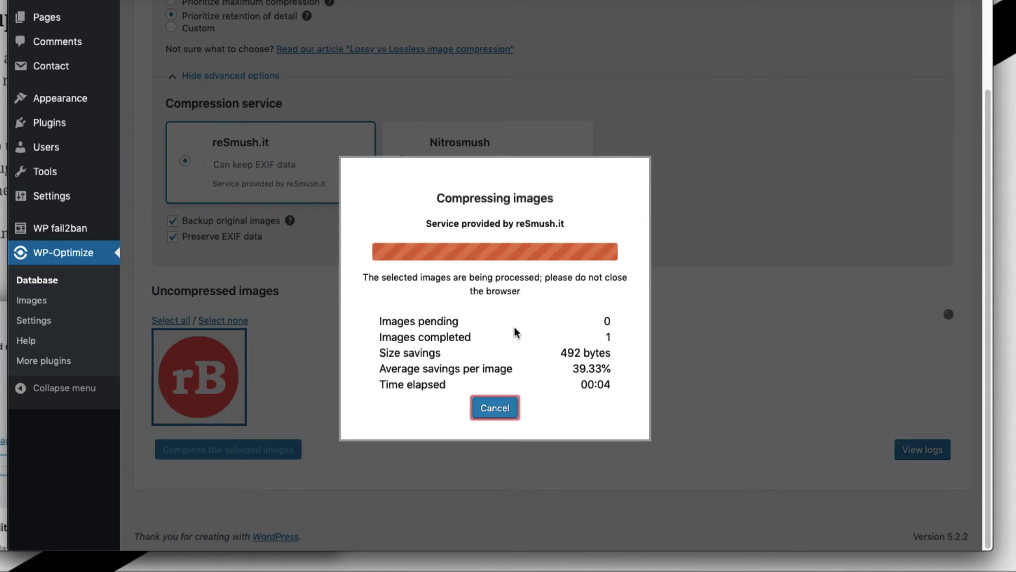
click(495, 406)
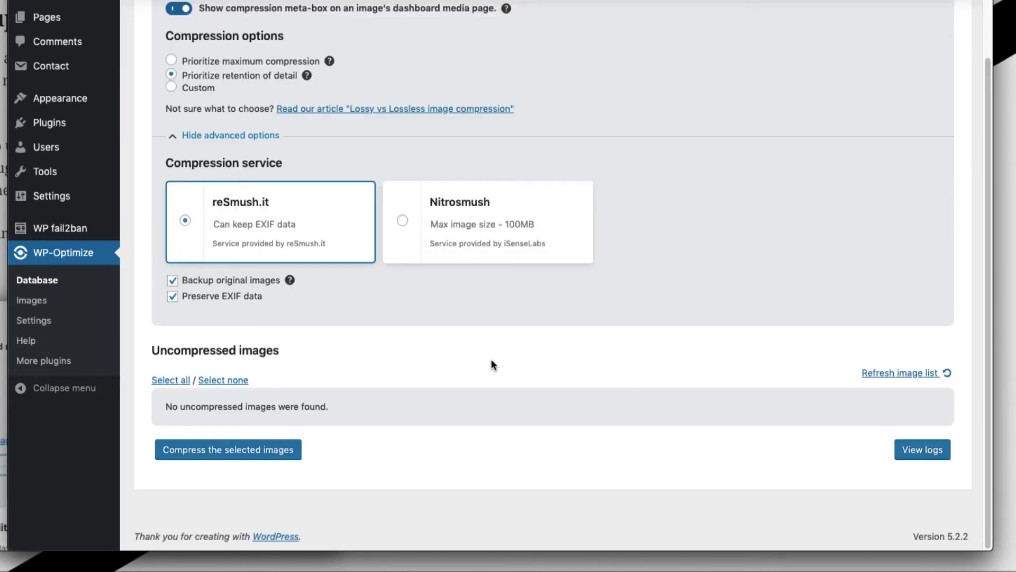
mouse_move(469, 420)
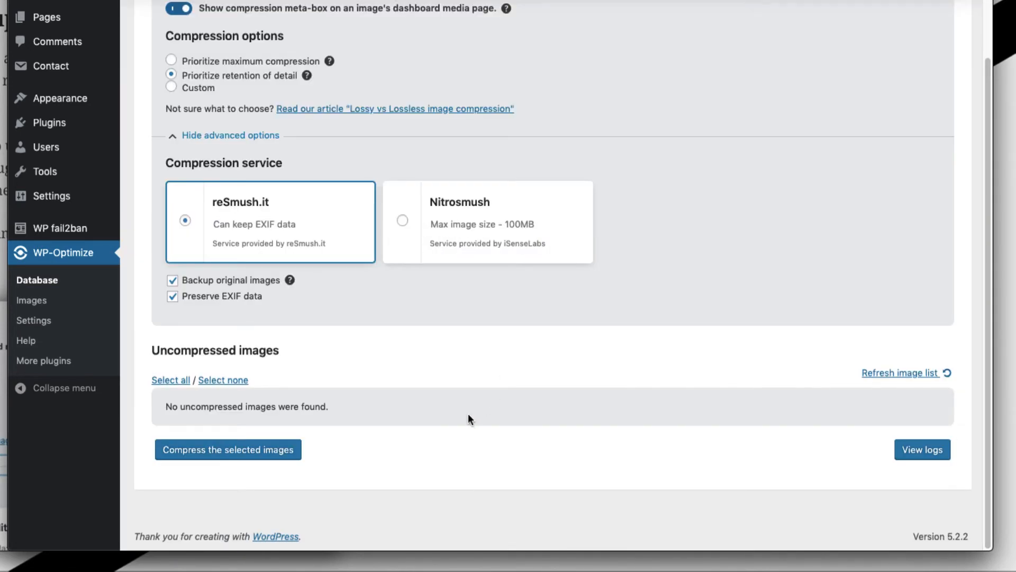
scroll(up, 3)
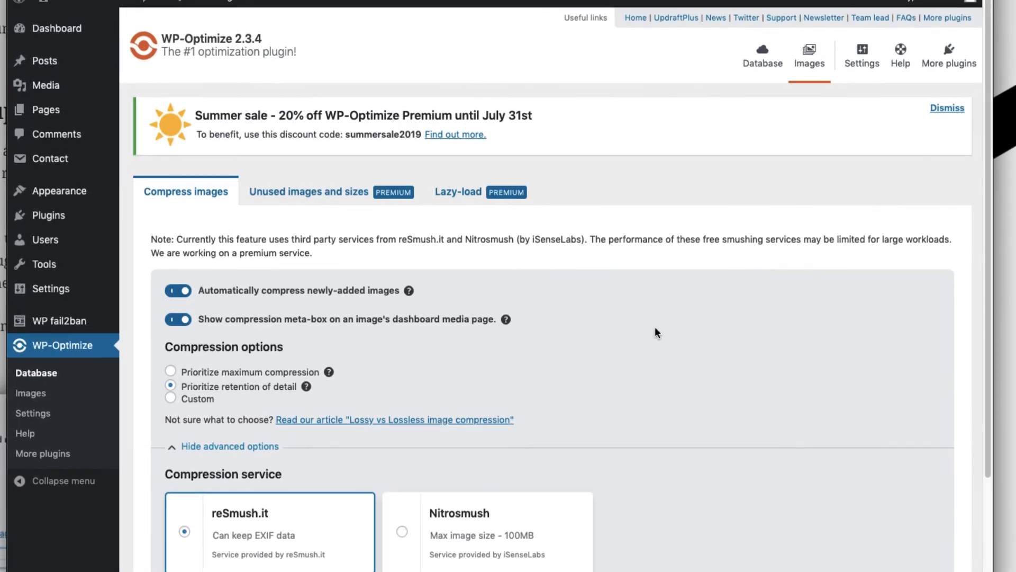
- In WP-Optimize's general settings, turn on keeping the last 2 weeks of data
click(862, 55)
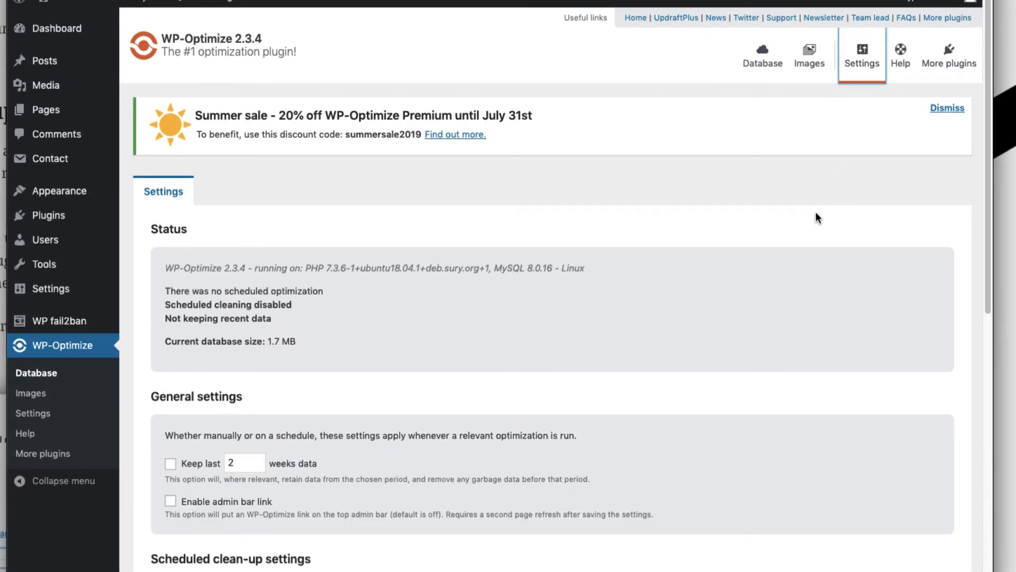
mouse_move(735, 314)
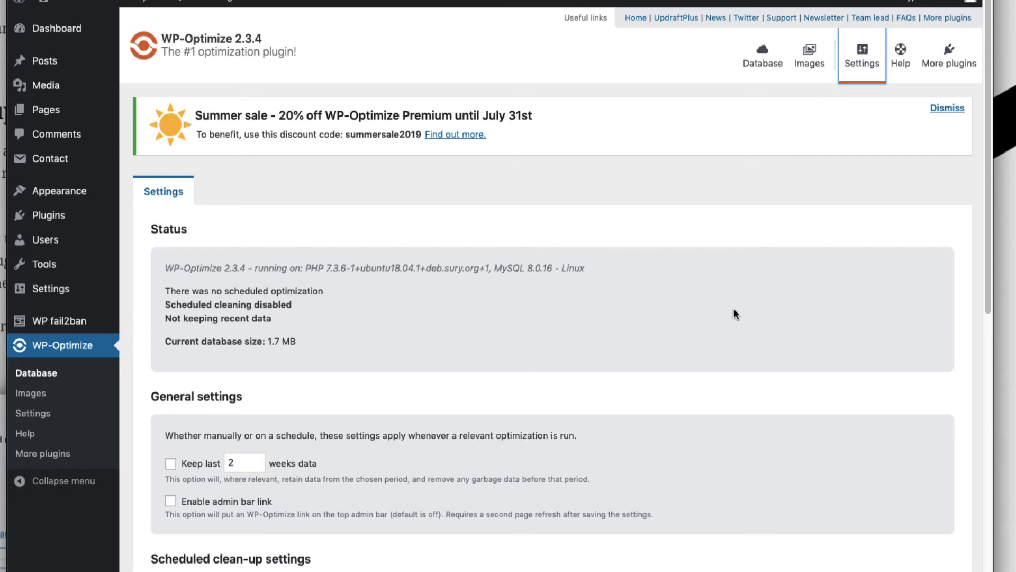
mouse_move(409, 453)
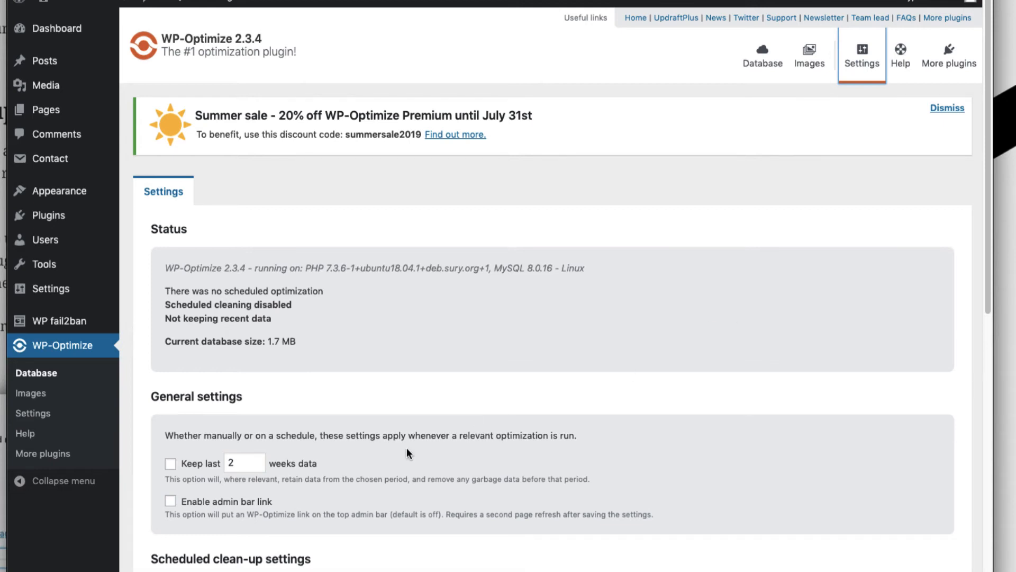
click(171, 464)
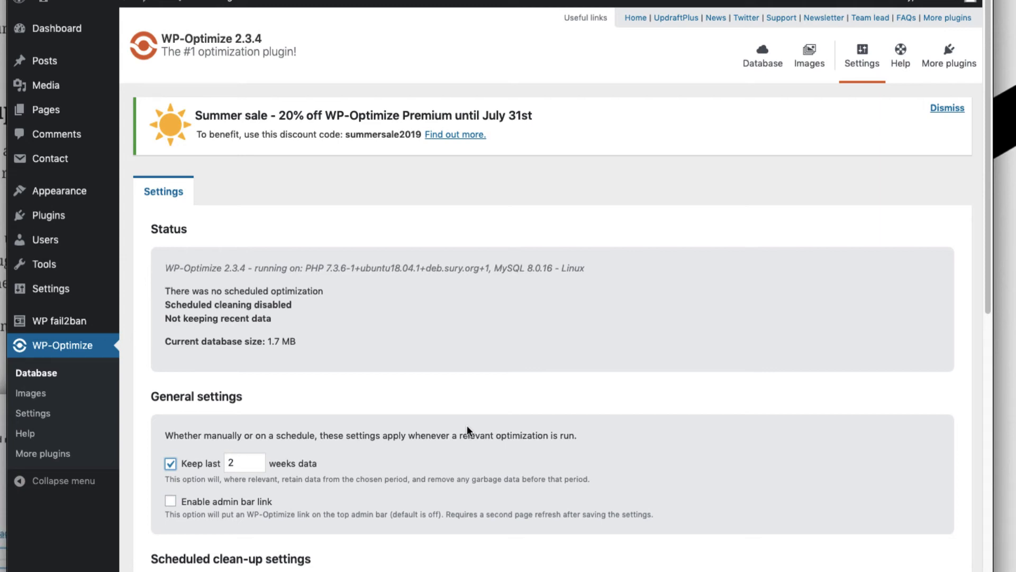
- Enable weekly scheduled clean-up including optimizing database tables and removing expired transient options
scroll(down, 3)
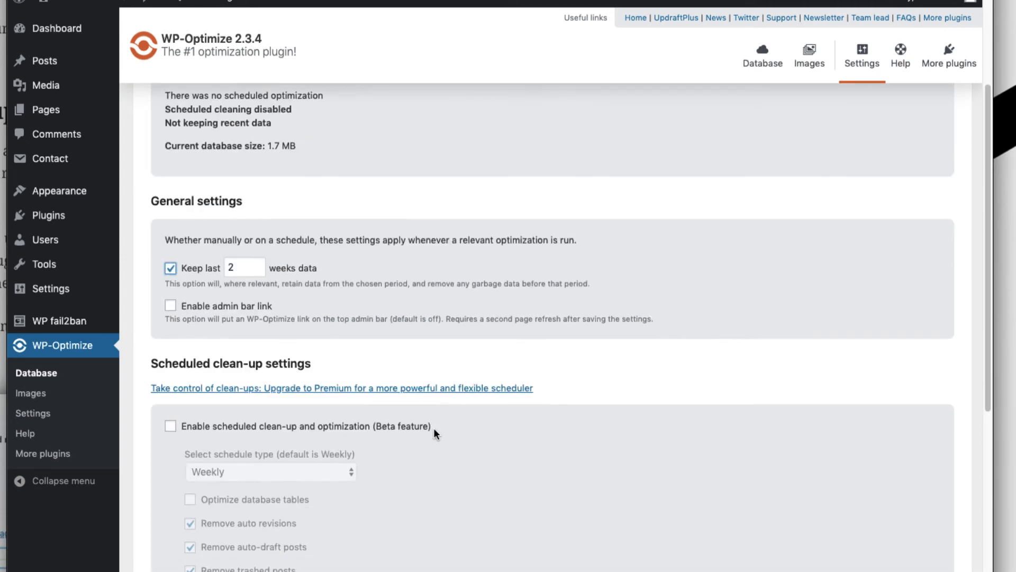
scroll(down, 3)
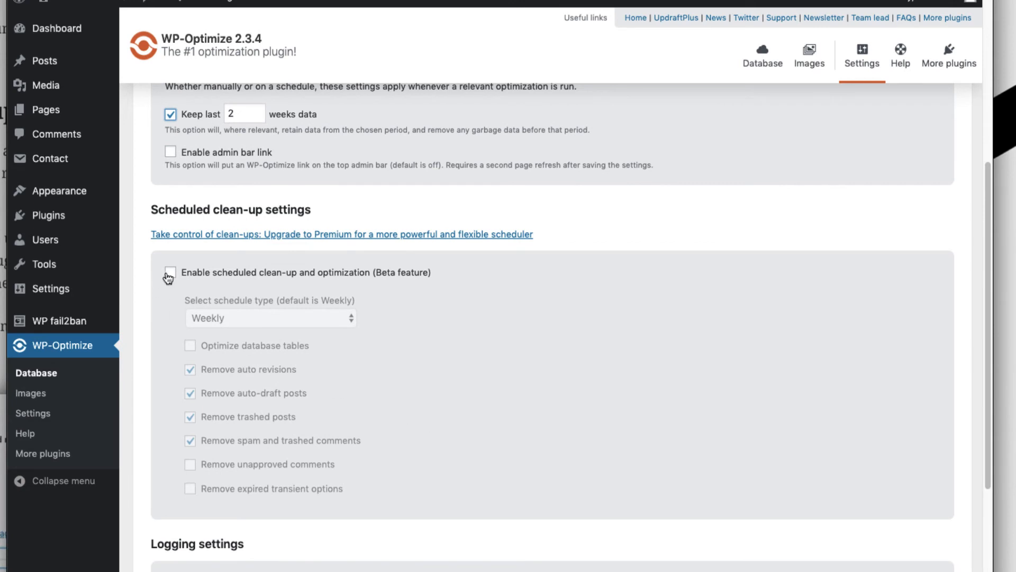
click(170, 273)
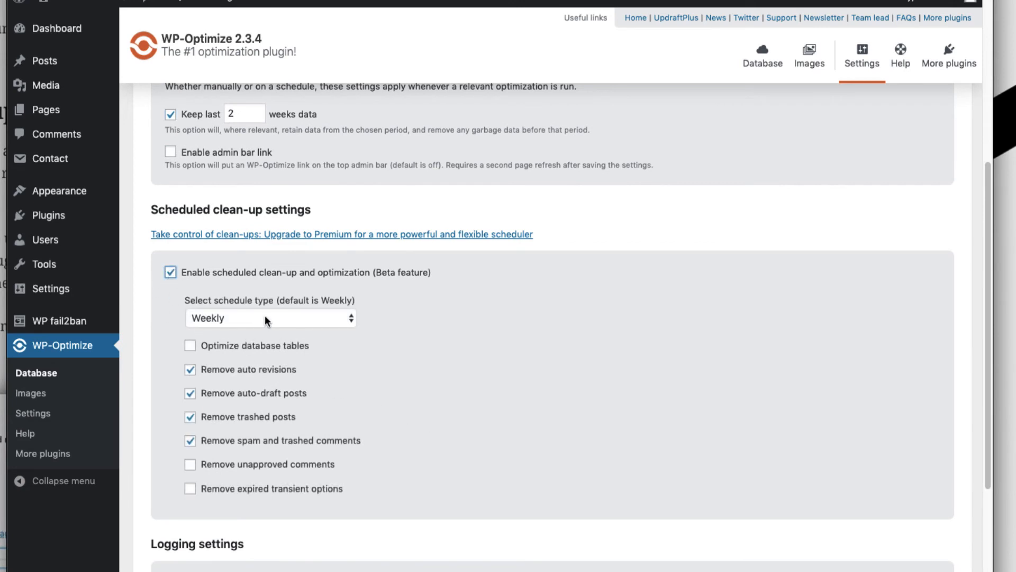
click(269, 319)
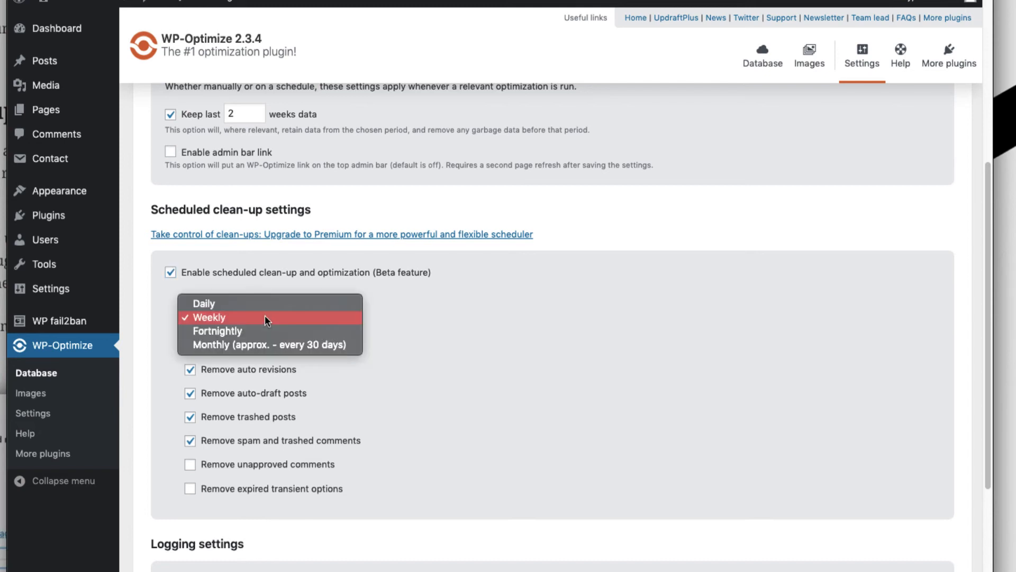
mouse_move(265, 344)
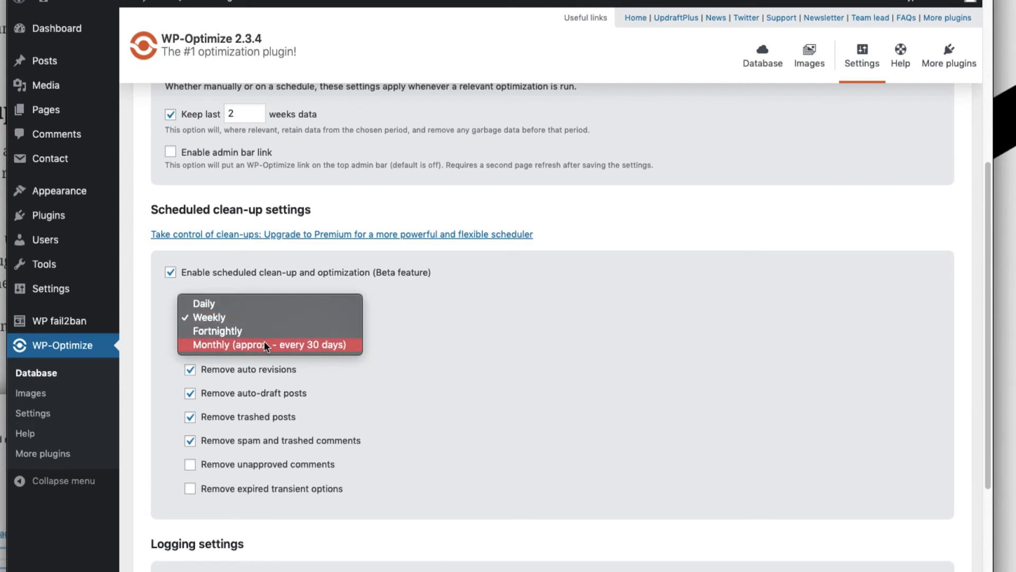
click(208, 316)
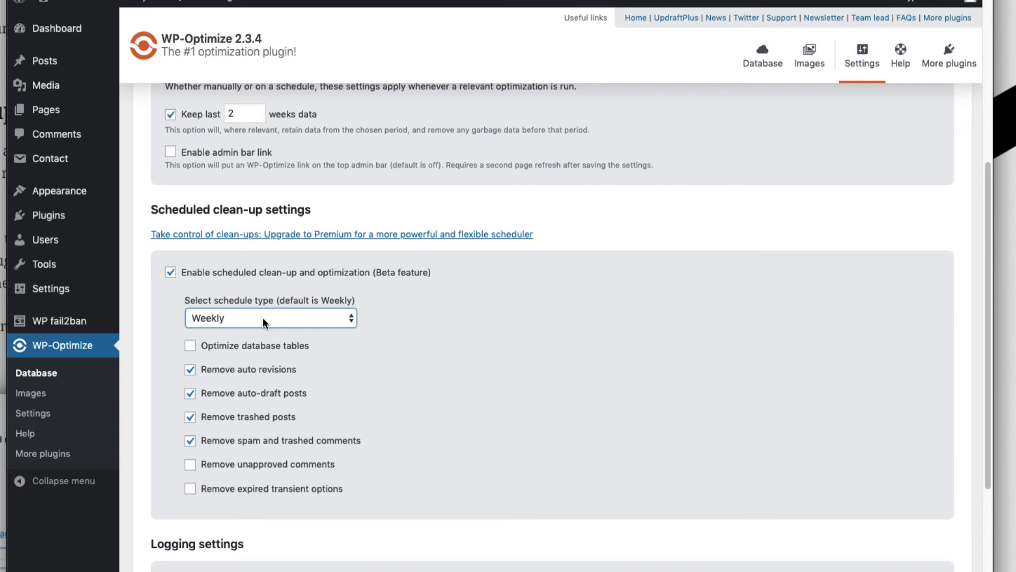
mouse_move(318, 357)
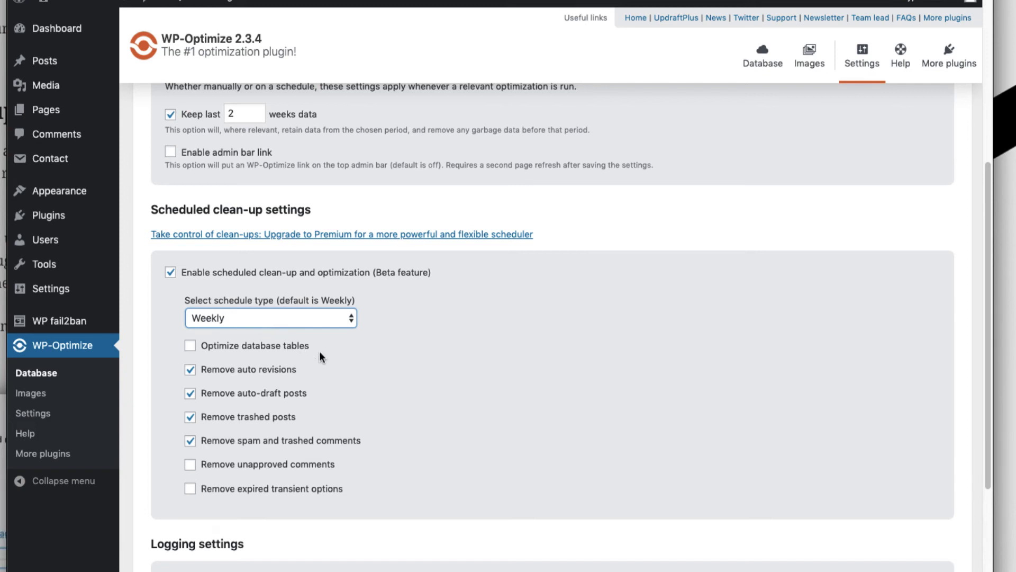
click(189, 345)
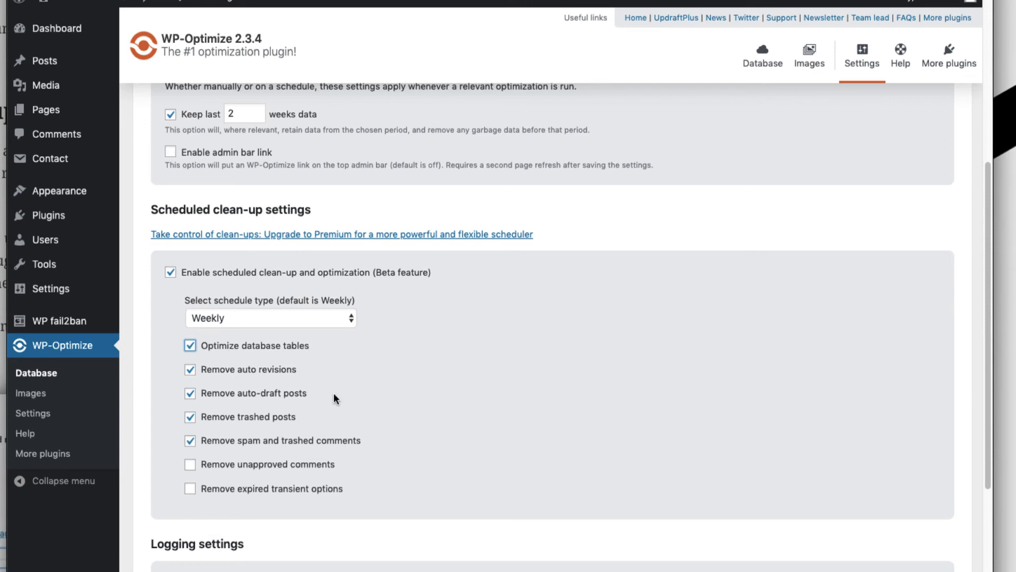
click(189, 488)
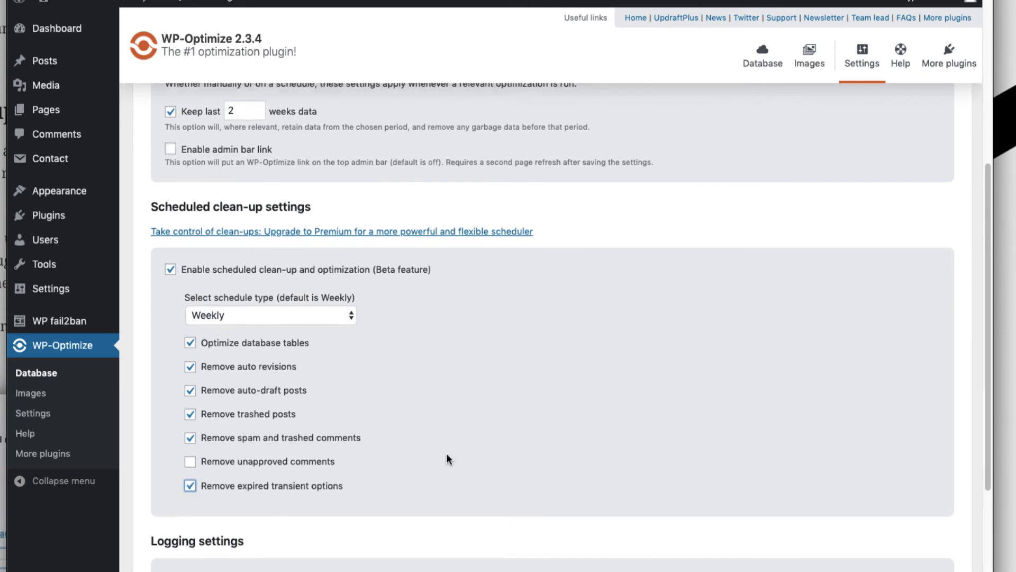
scroll(down, 3)
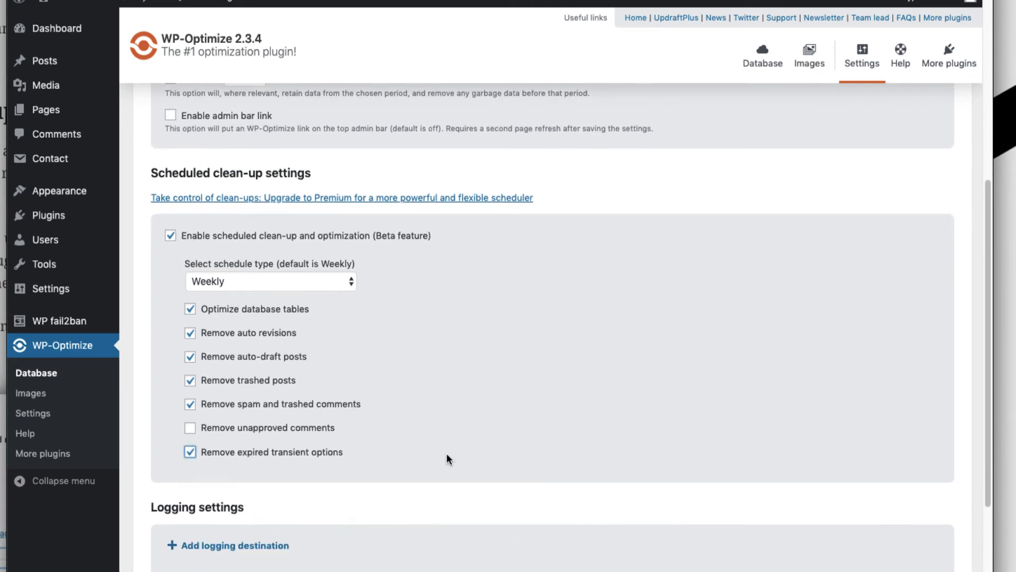
- Disable trackbacks on all published posts, keep comments enabled, and save the settings
scroll(down, 3)
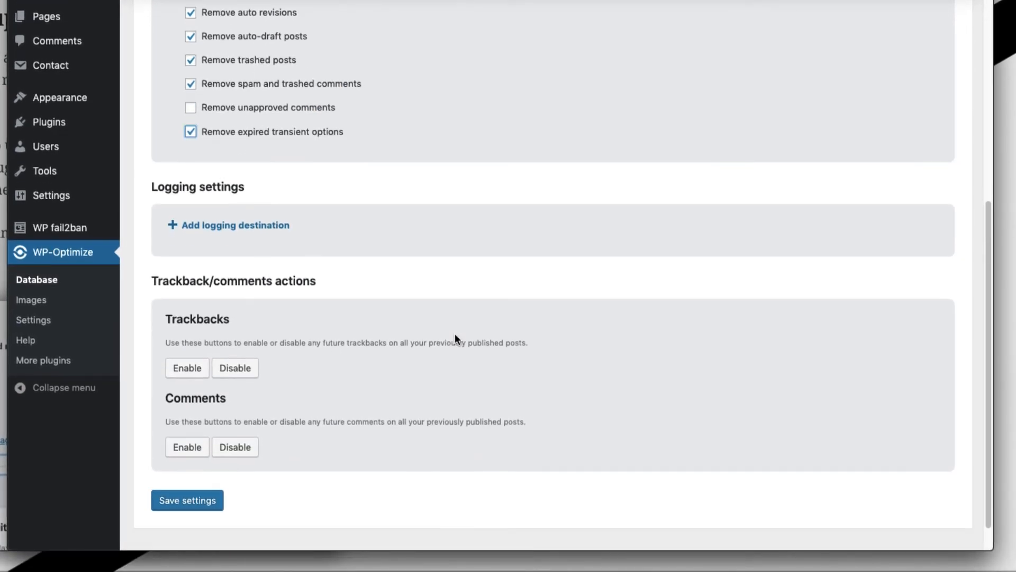
scroll(down, 3)
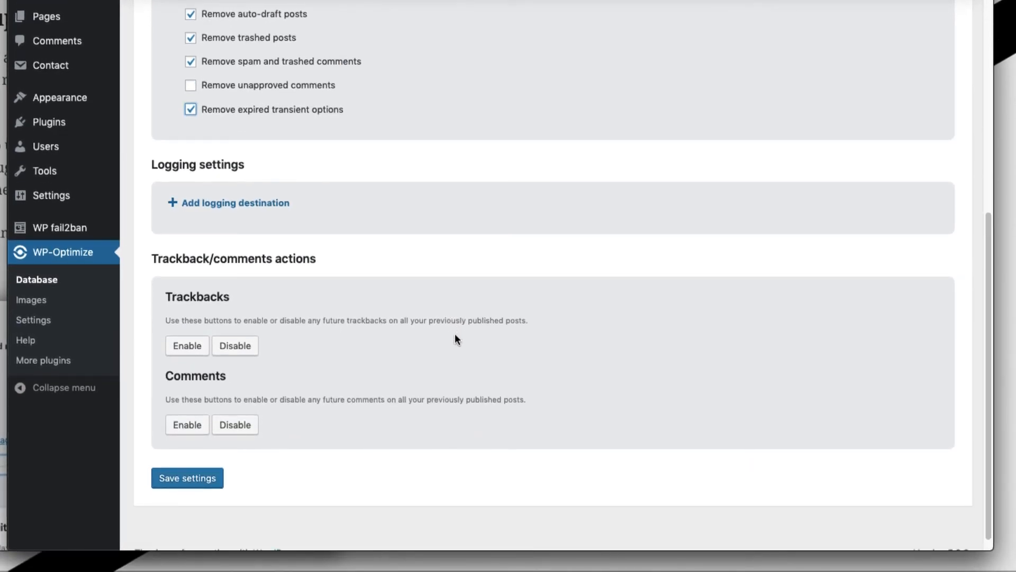
mouse_move(261, 206)
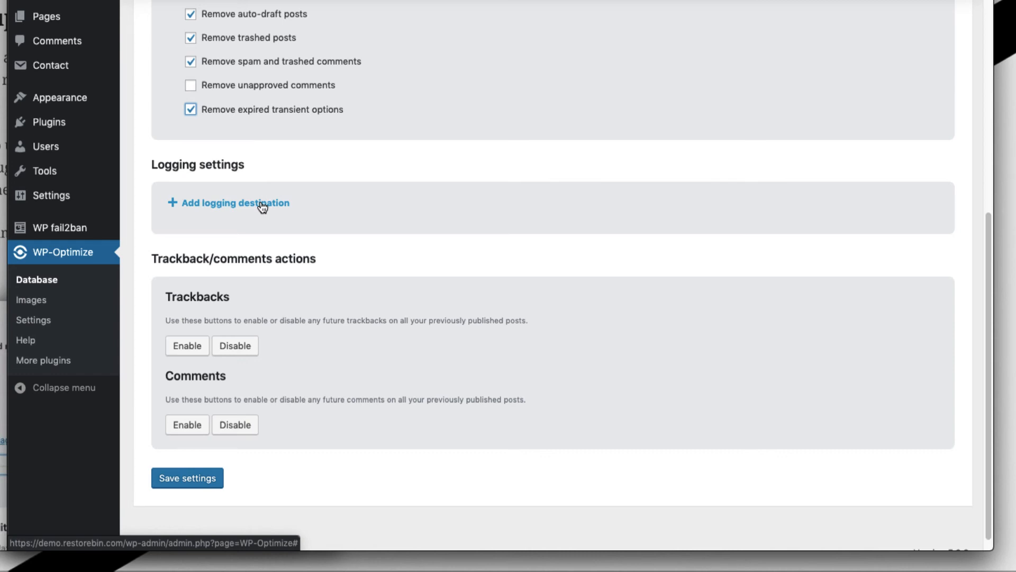
click(235, 345)
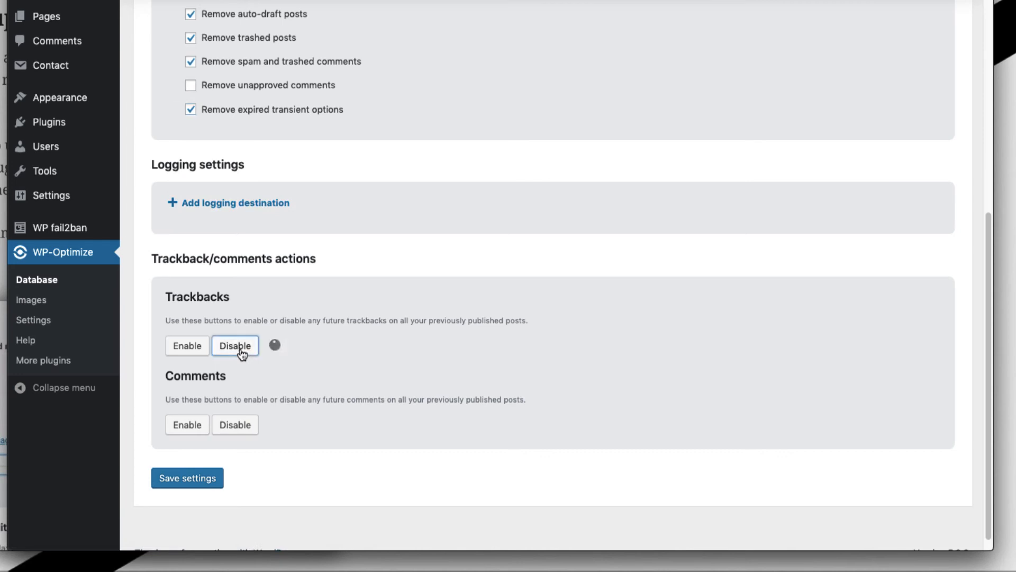
click(235, 345)
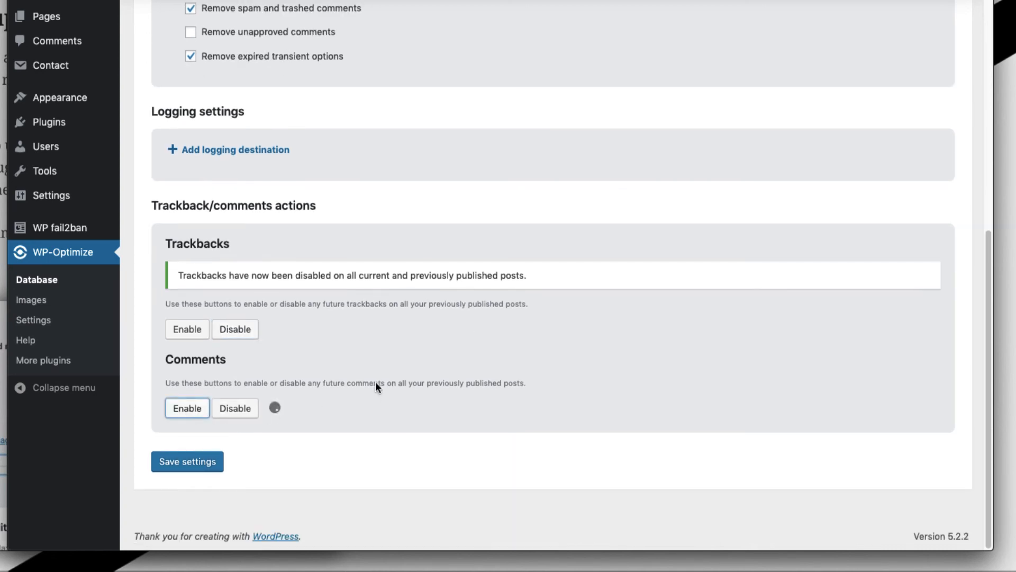
click(186, 408)
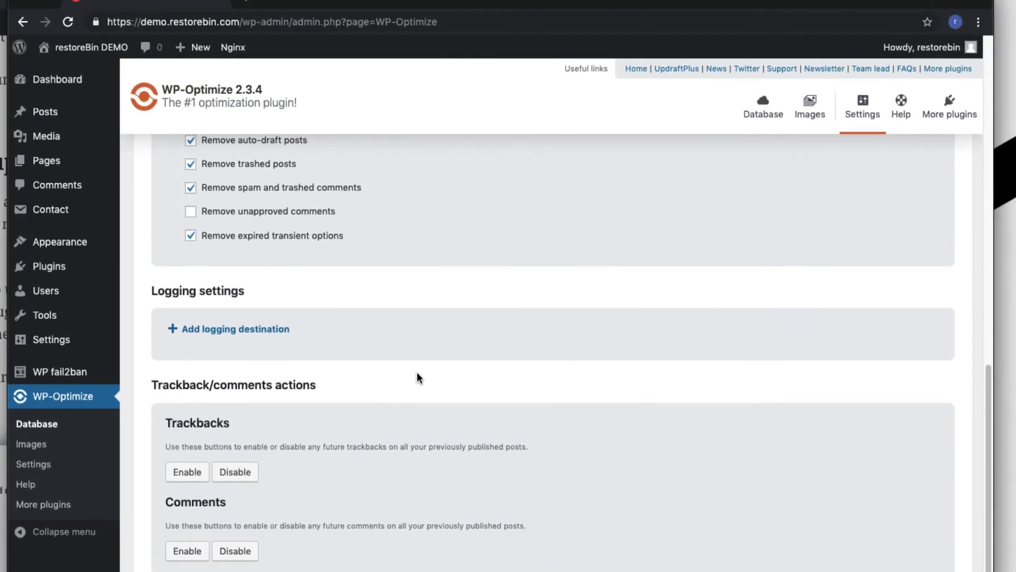
- Reload the plugin page and return to Settings, confirming scheduled cleaning enabled with 2 weeks of data kept
scroll(up, 3)
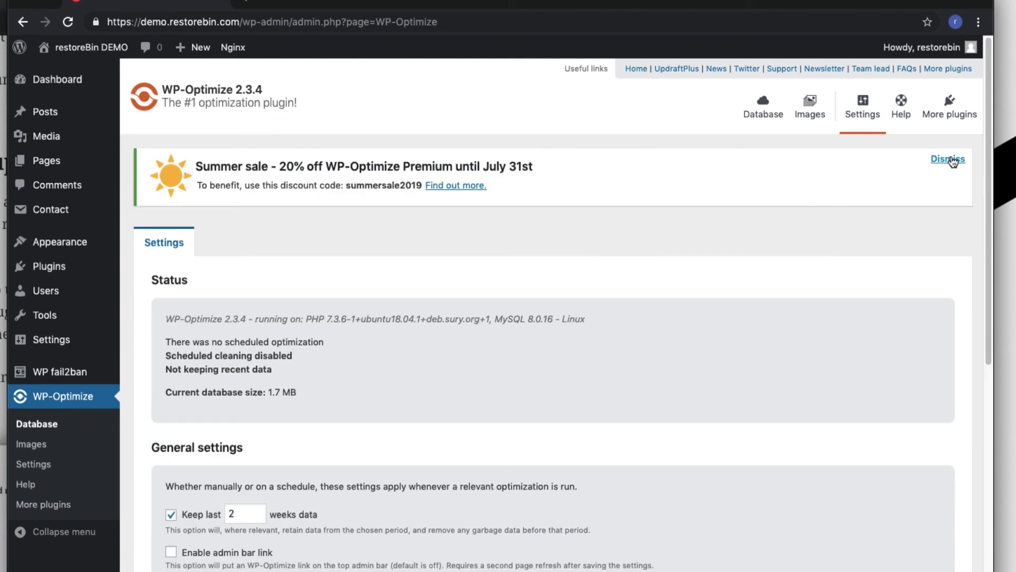
click(947, 159)
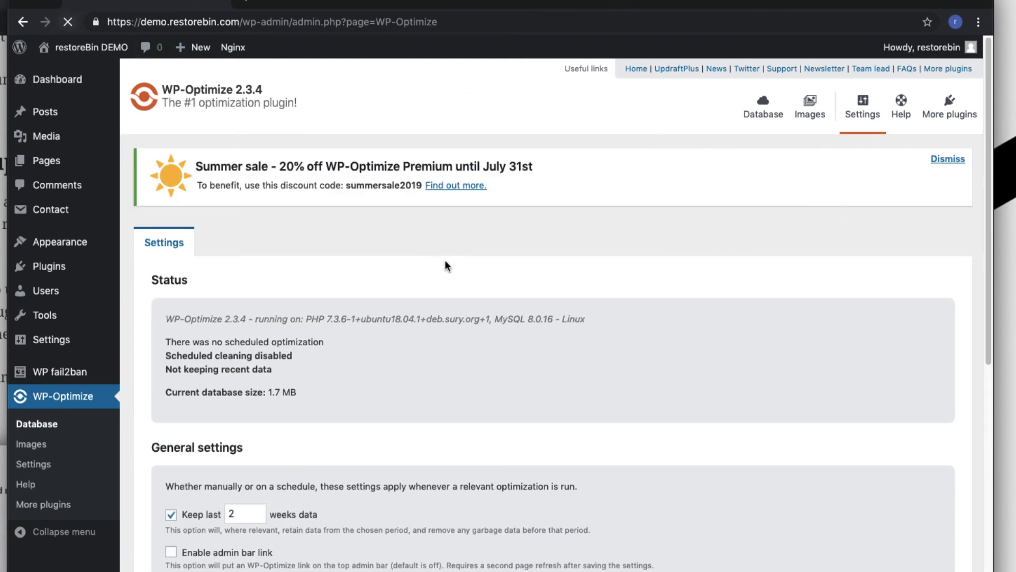
click(763, 107)
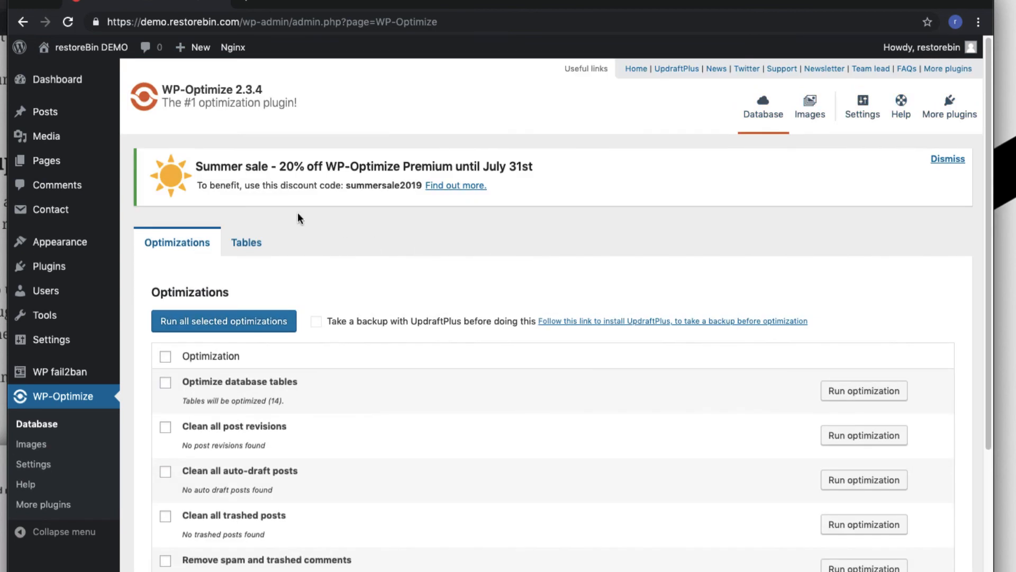
click(862, 106)
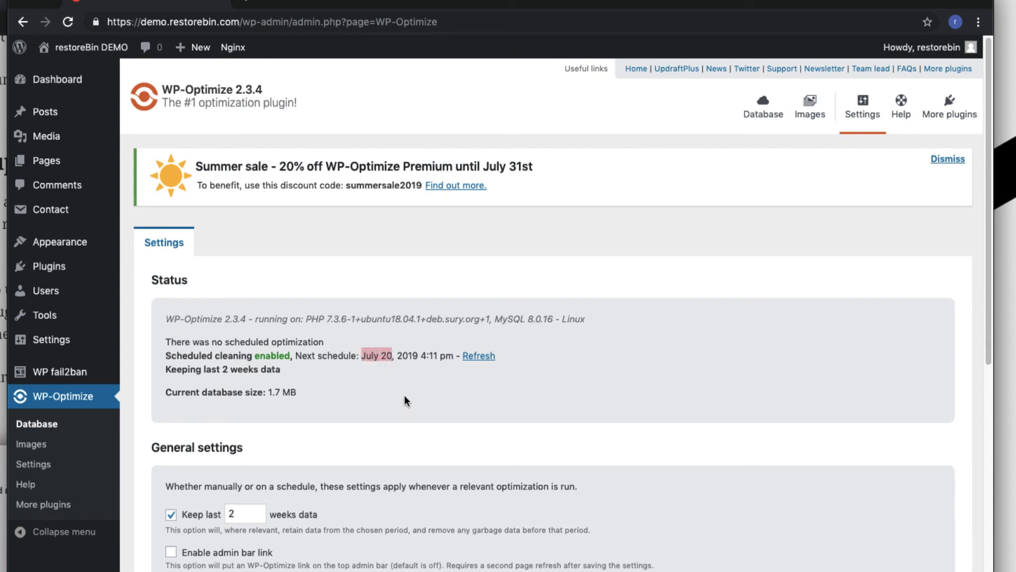
mouse_move(407, 379)
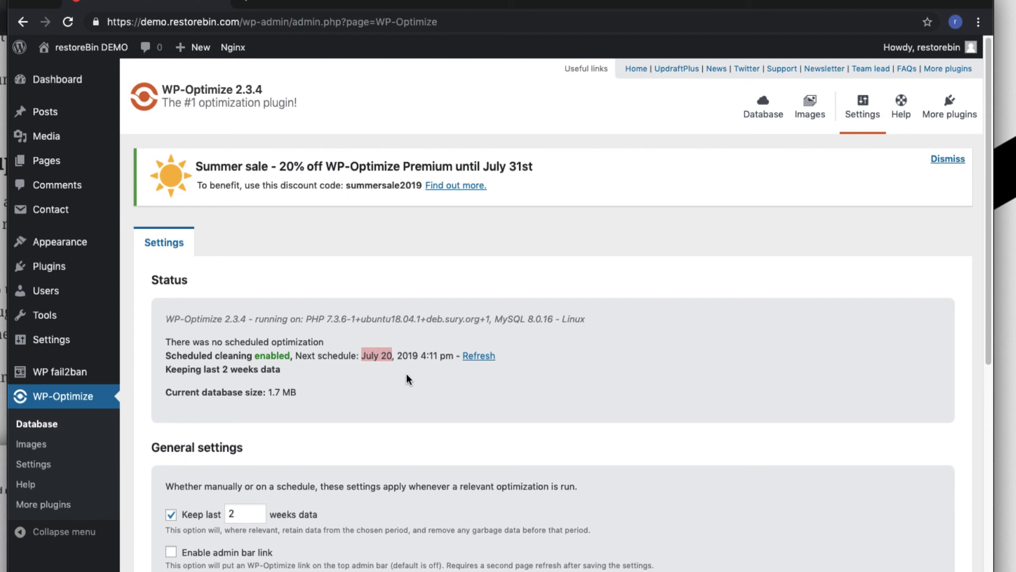